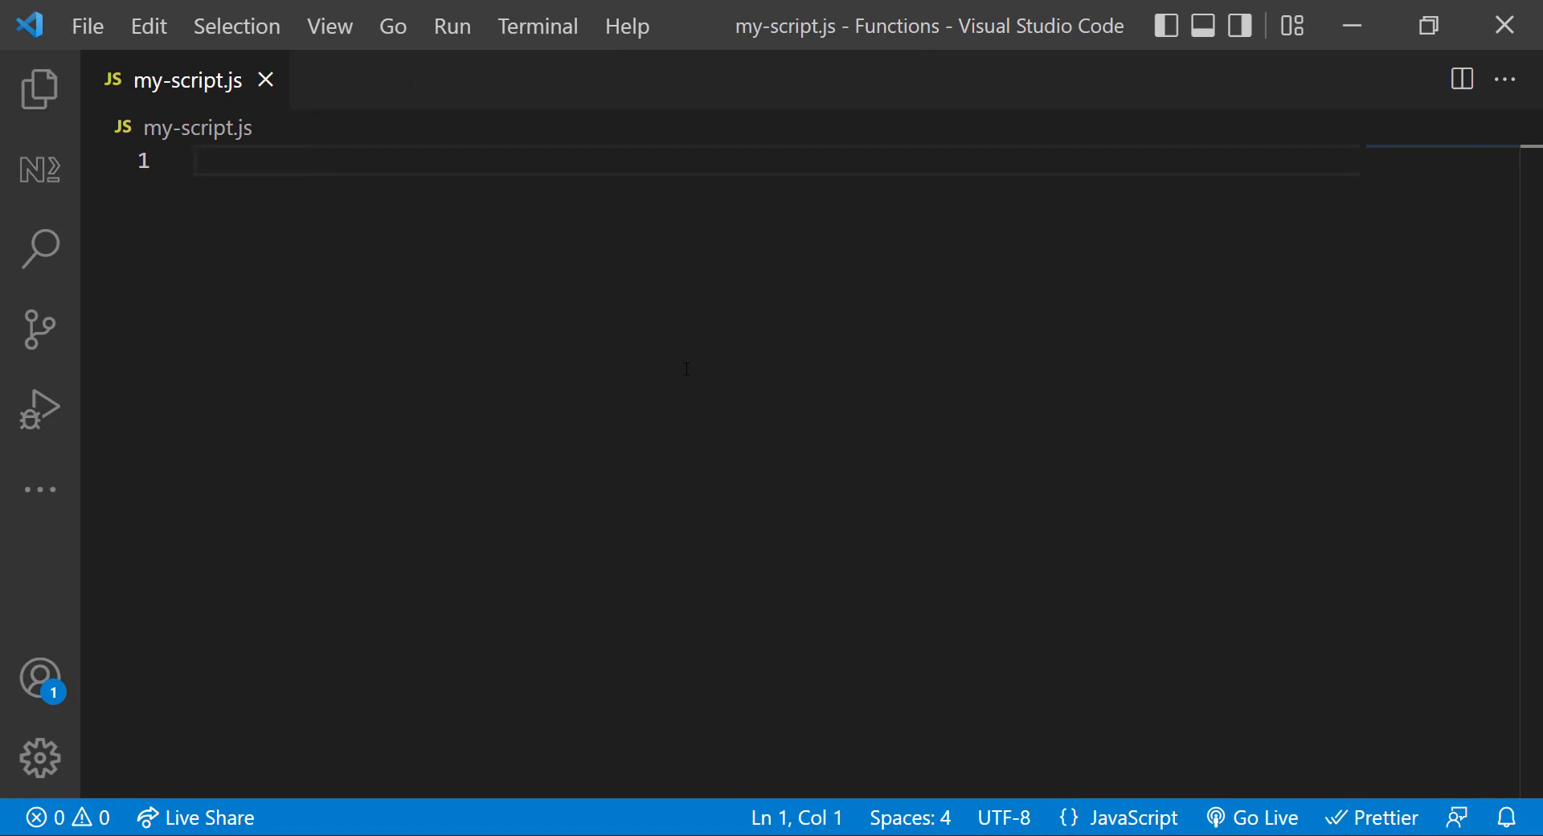
Write console.log("I Love Javascript"); on the first line of my-script.js and save.
type("console.log(")
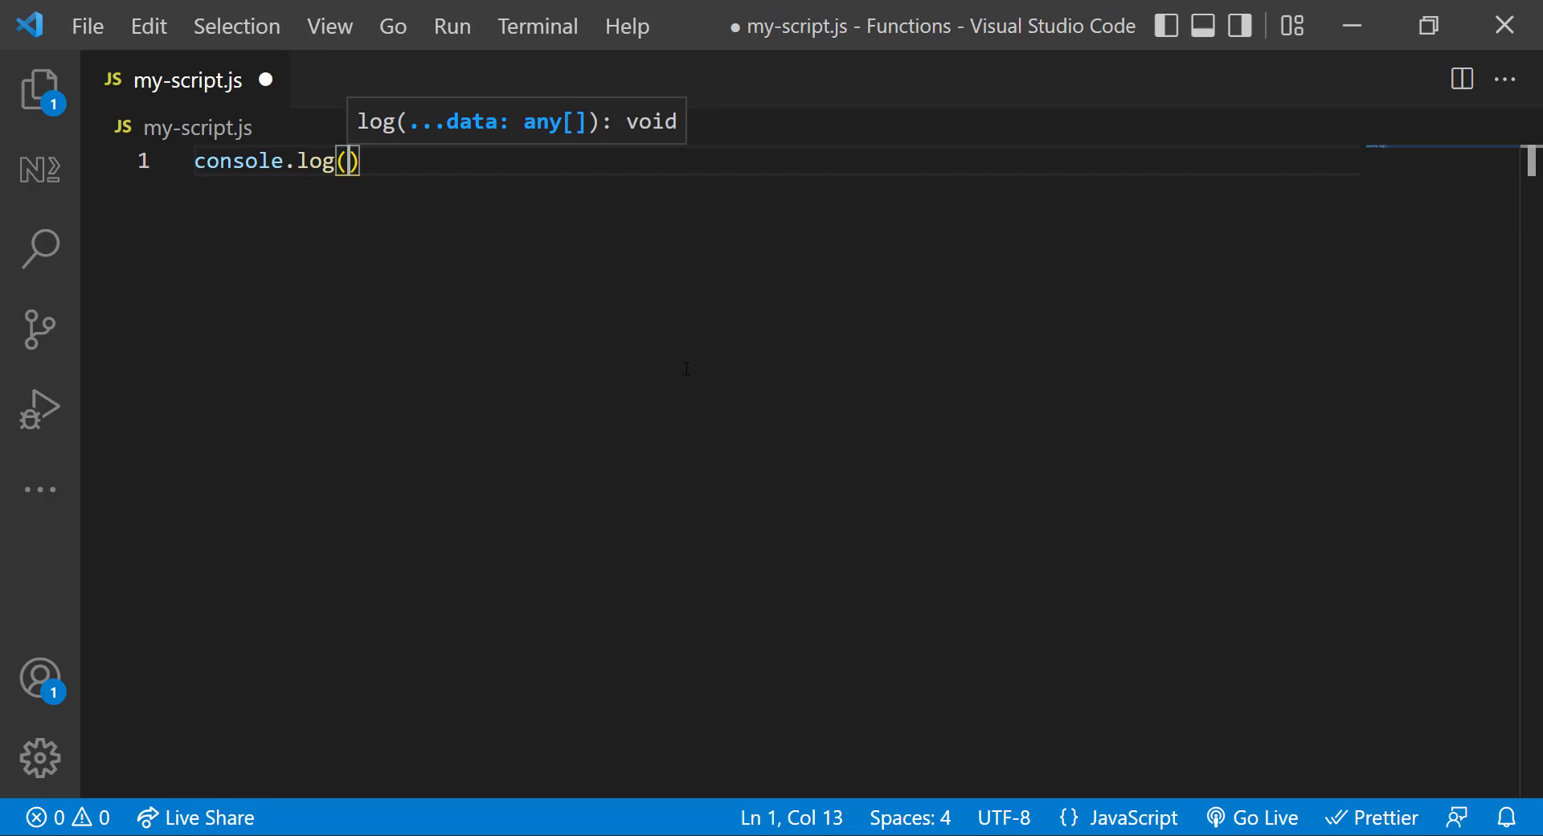
type("\"I Love Ja")
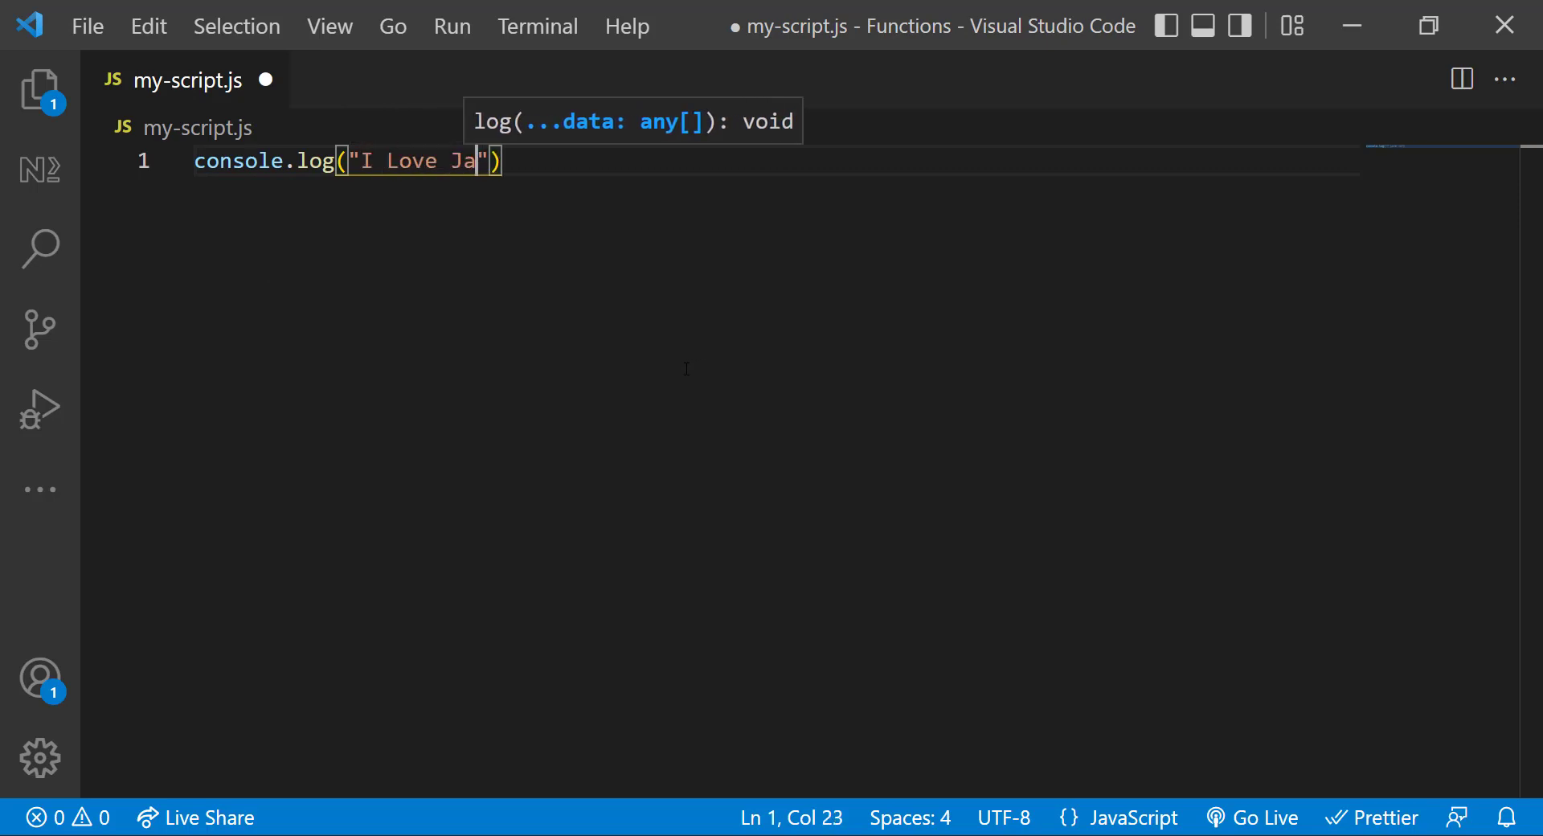
type("vascript")
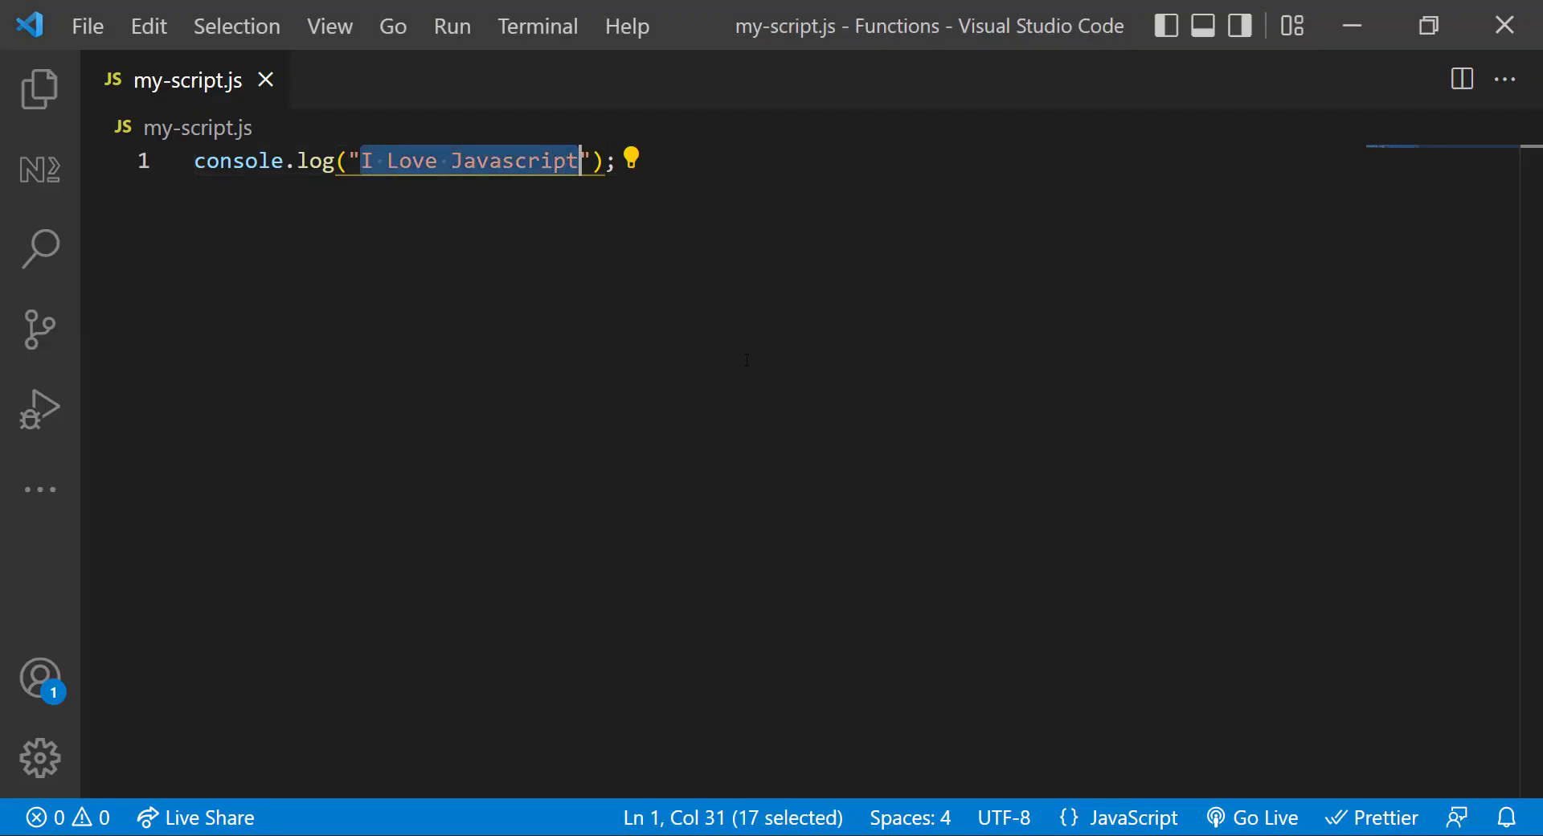
Log "This channel name is WebTechTalk" and "Thanks for subscribing", then paste a copy of the log lines below.
type("This channel name is WebTechTalk")
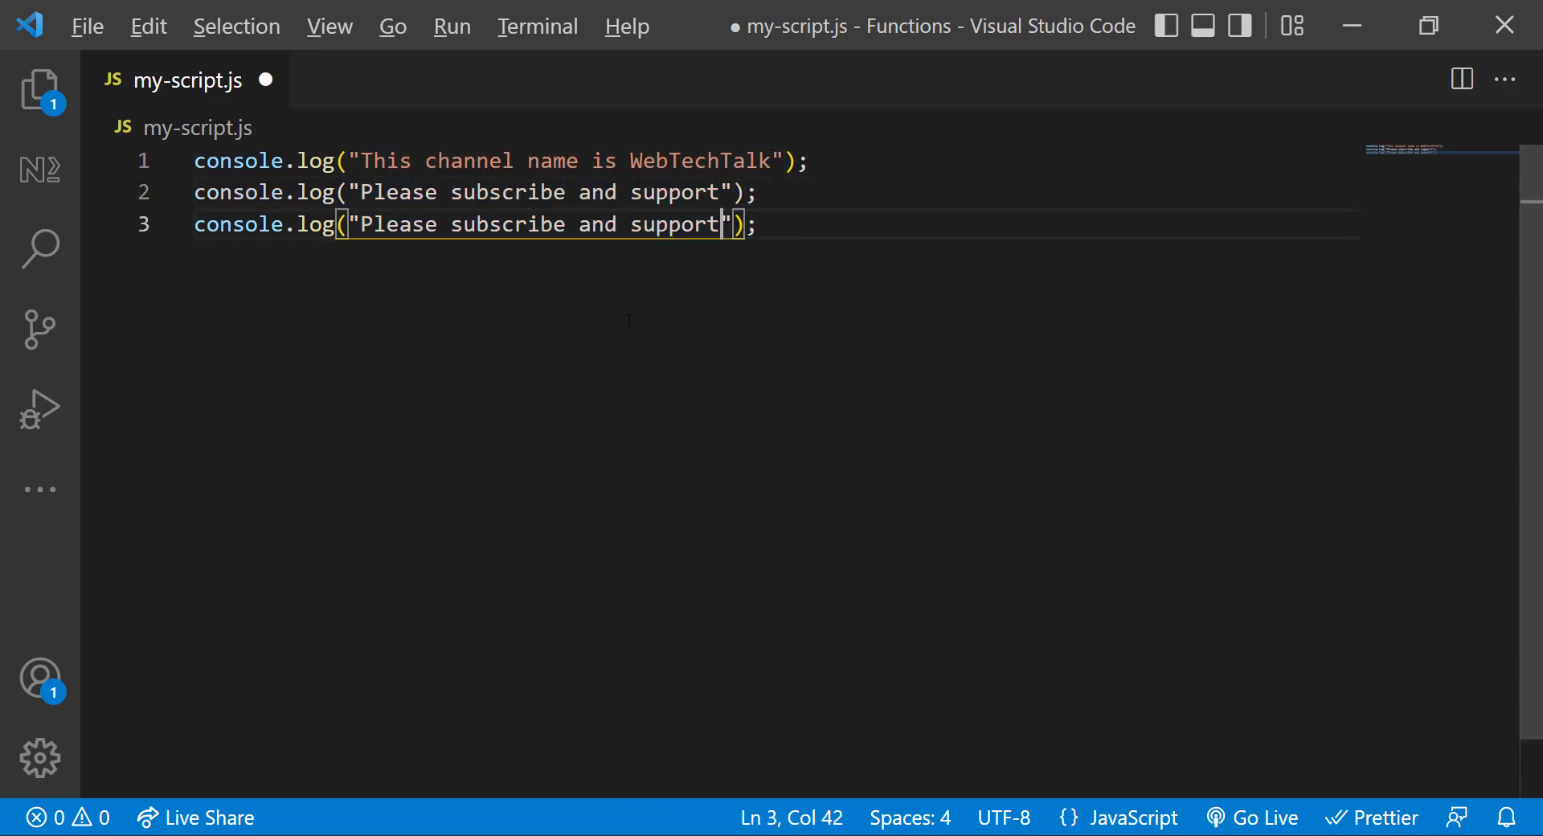
type("Thanks for subsc")
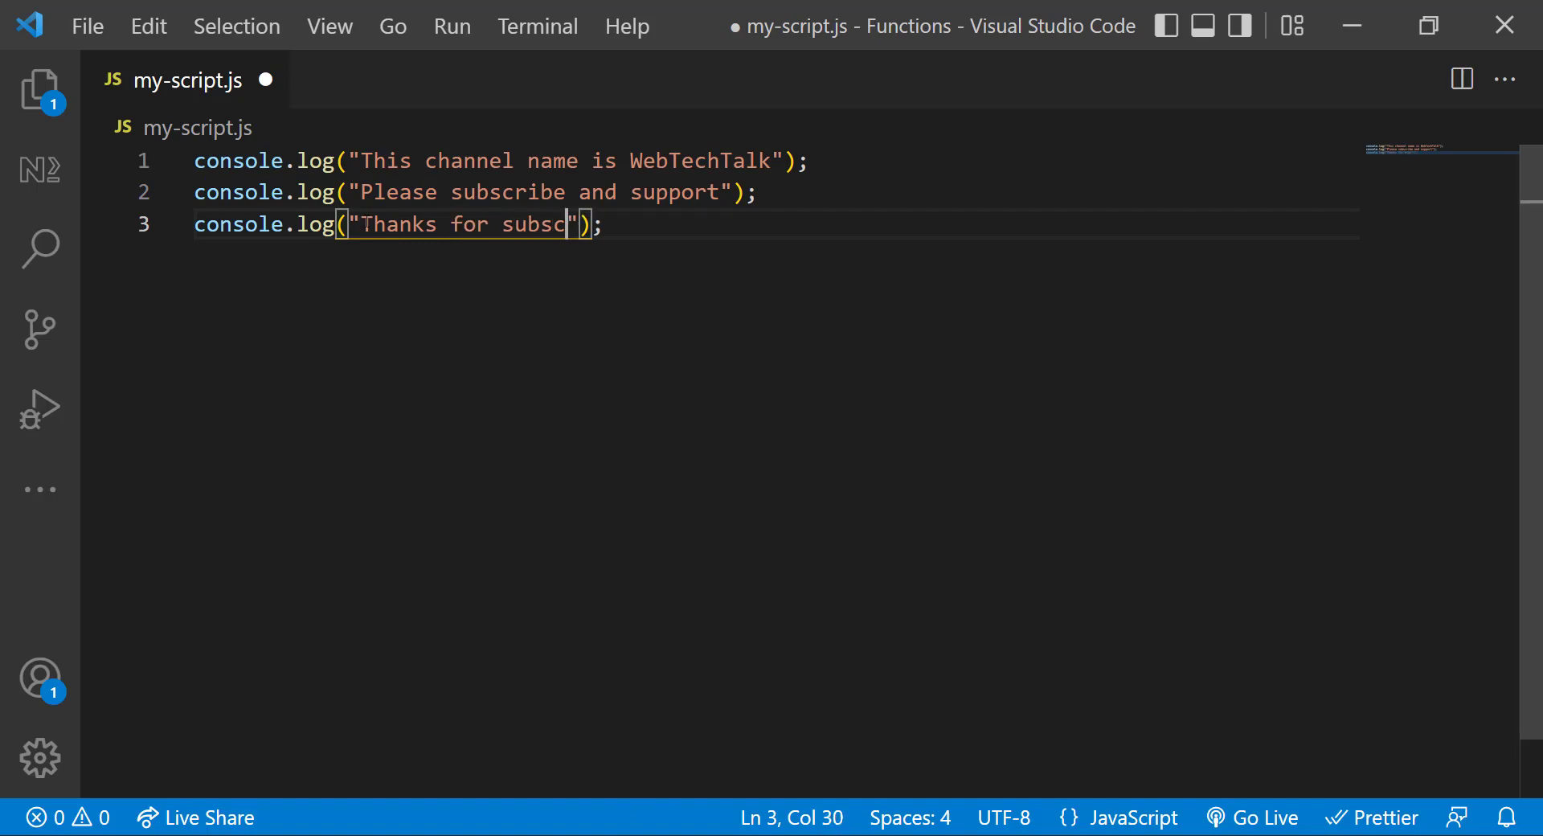
type("ribing")
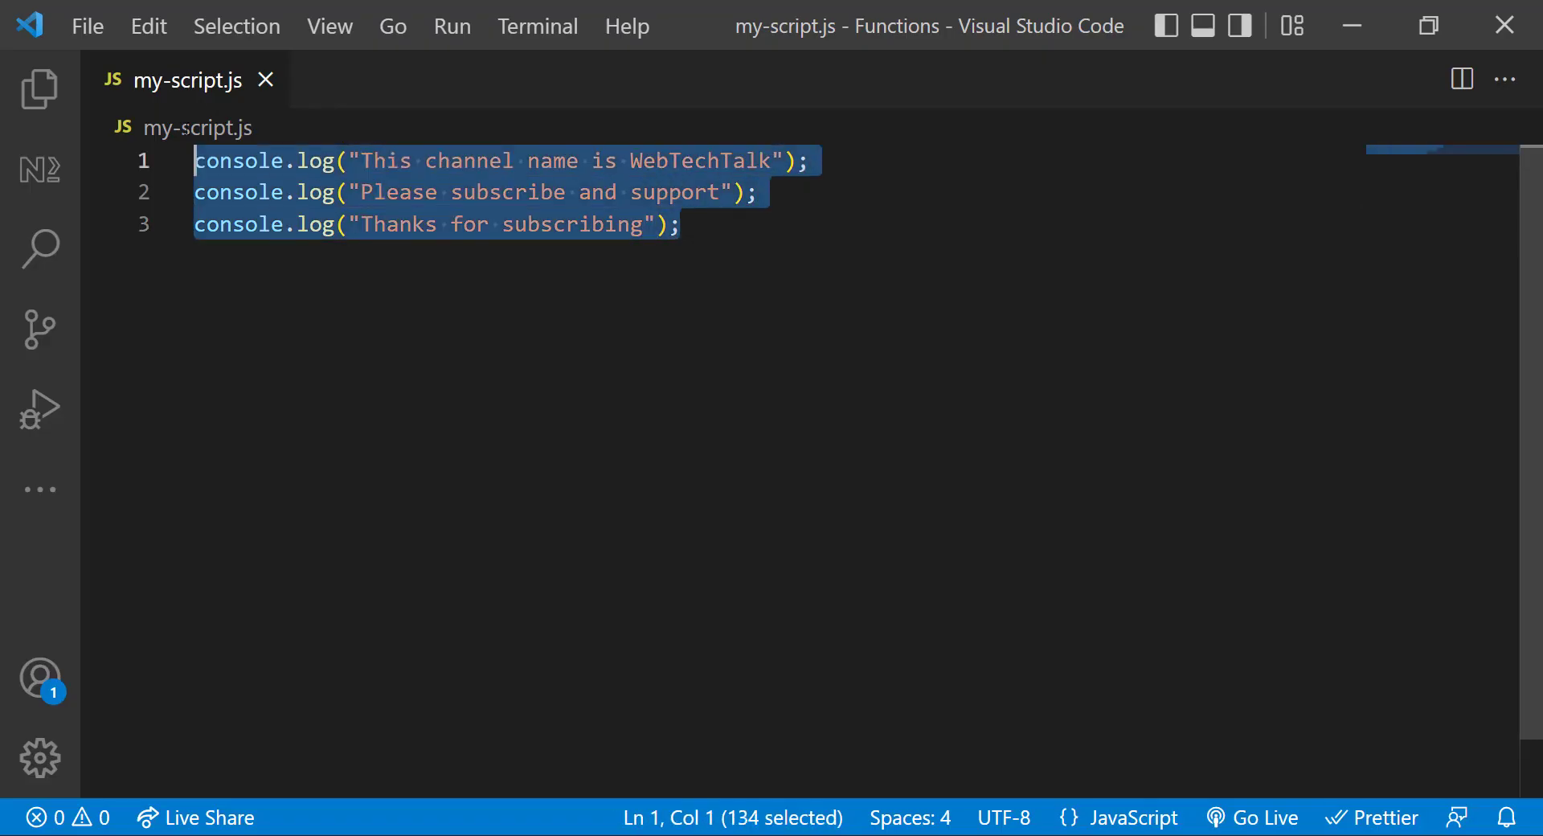
key("ctrl+v")
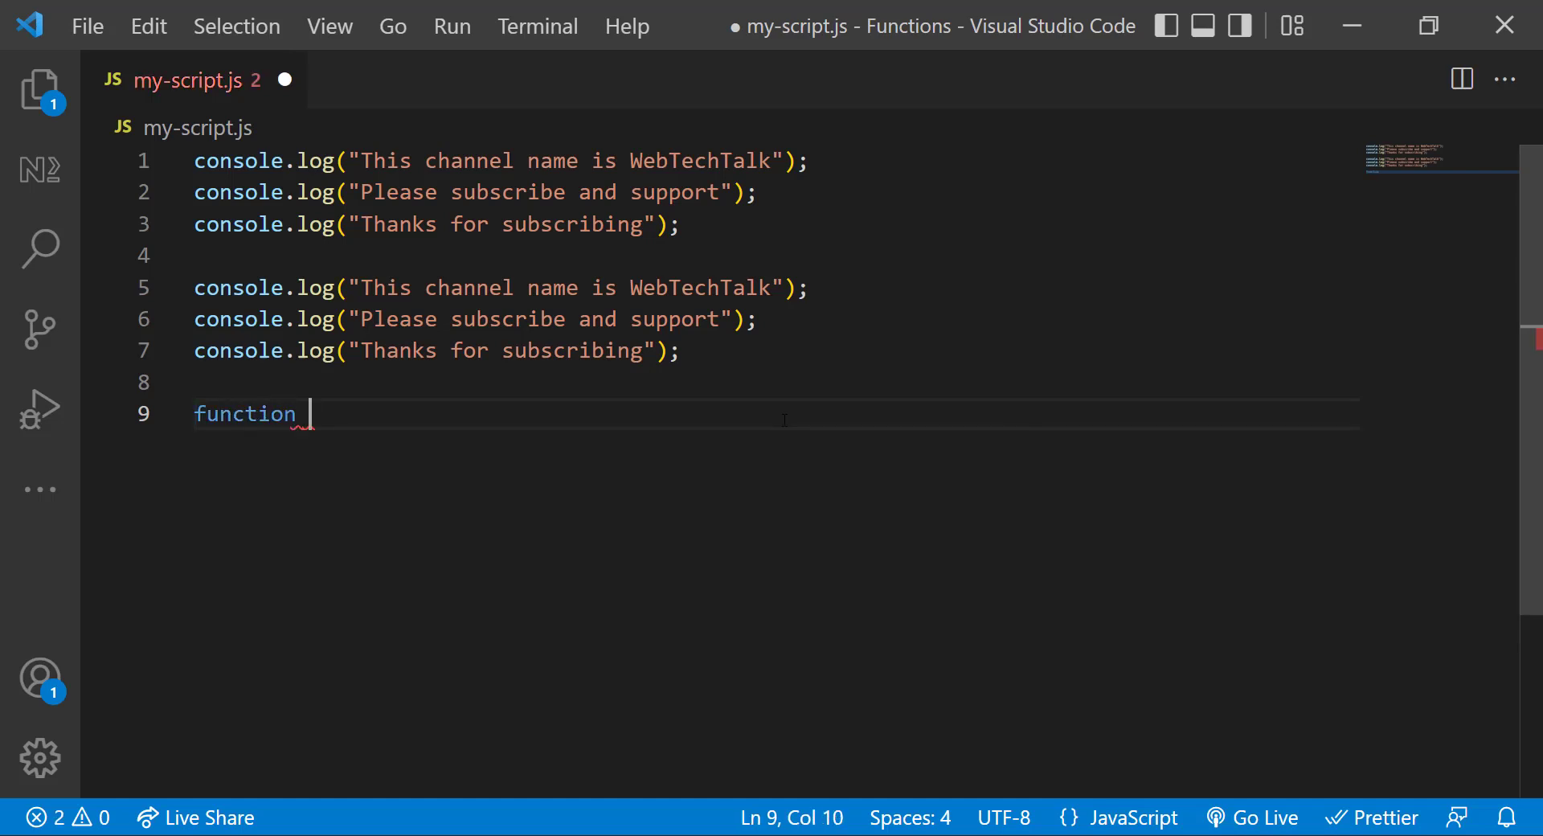
Declare function myFirstFunction() { } around the three logs and clear the Chrome console.
type("myFirstFunctio")
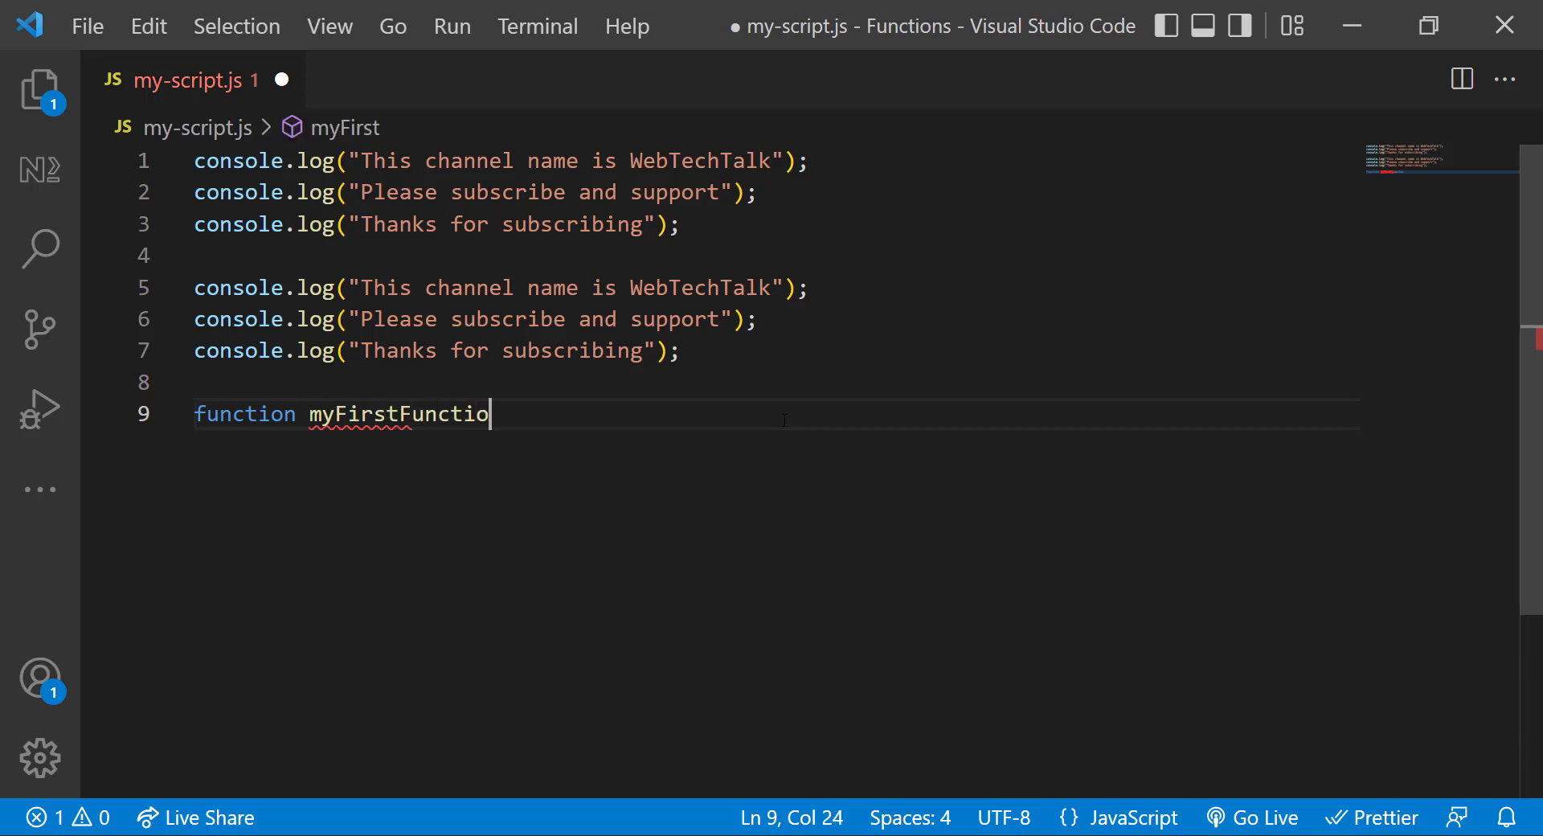
type("n()")
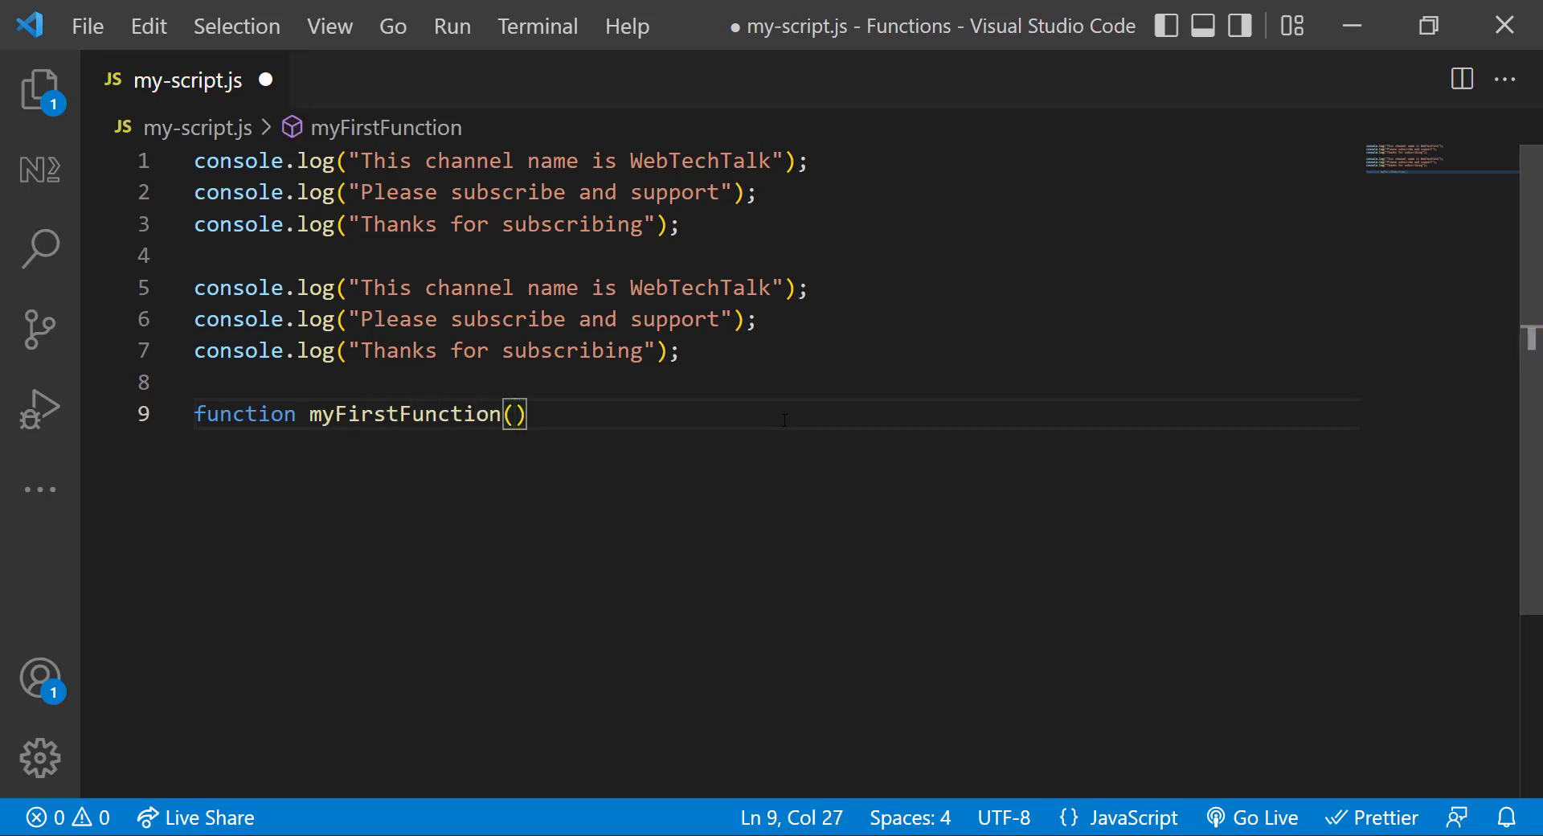
type("{")
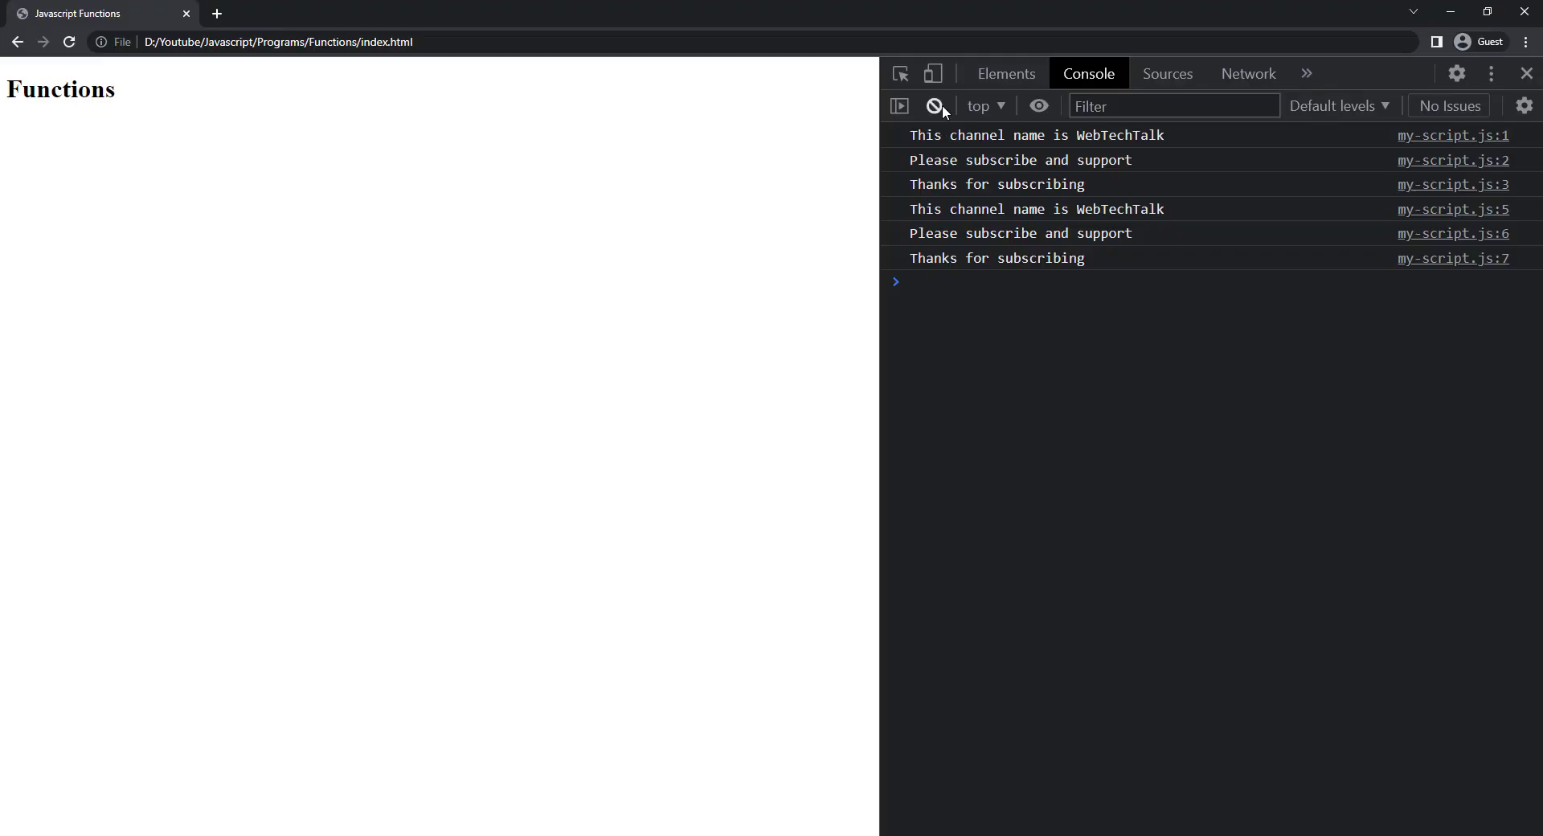
left_click(933, 106)
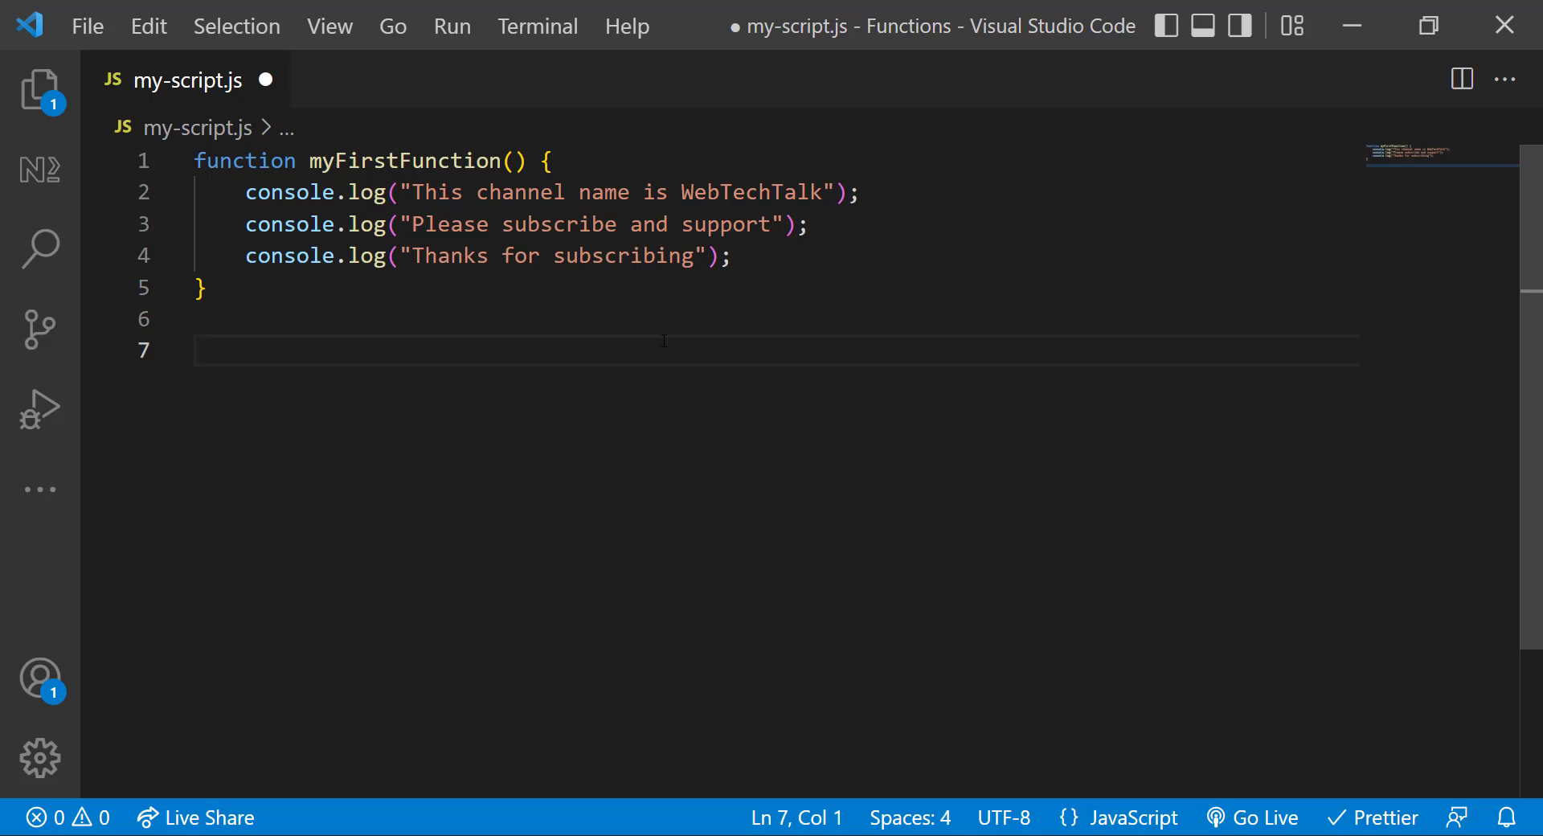
Add two myFirstFunction(); calls after the function definition.
type("myFirstFunction();")
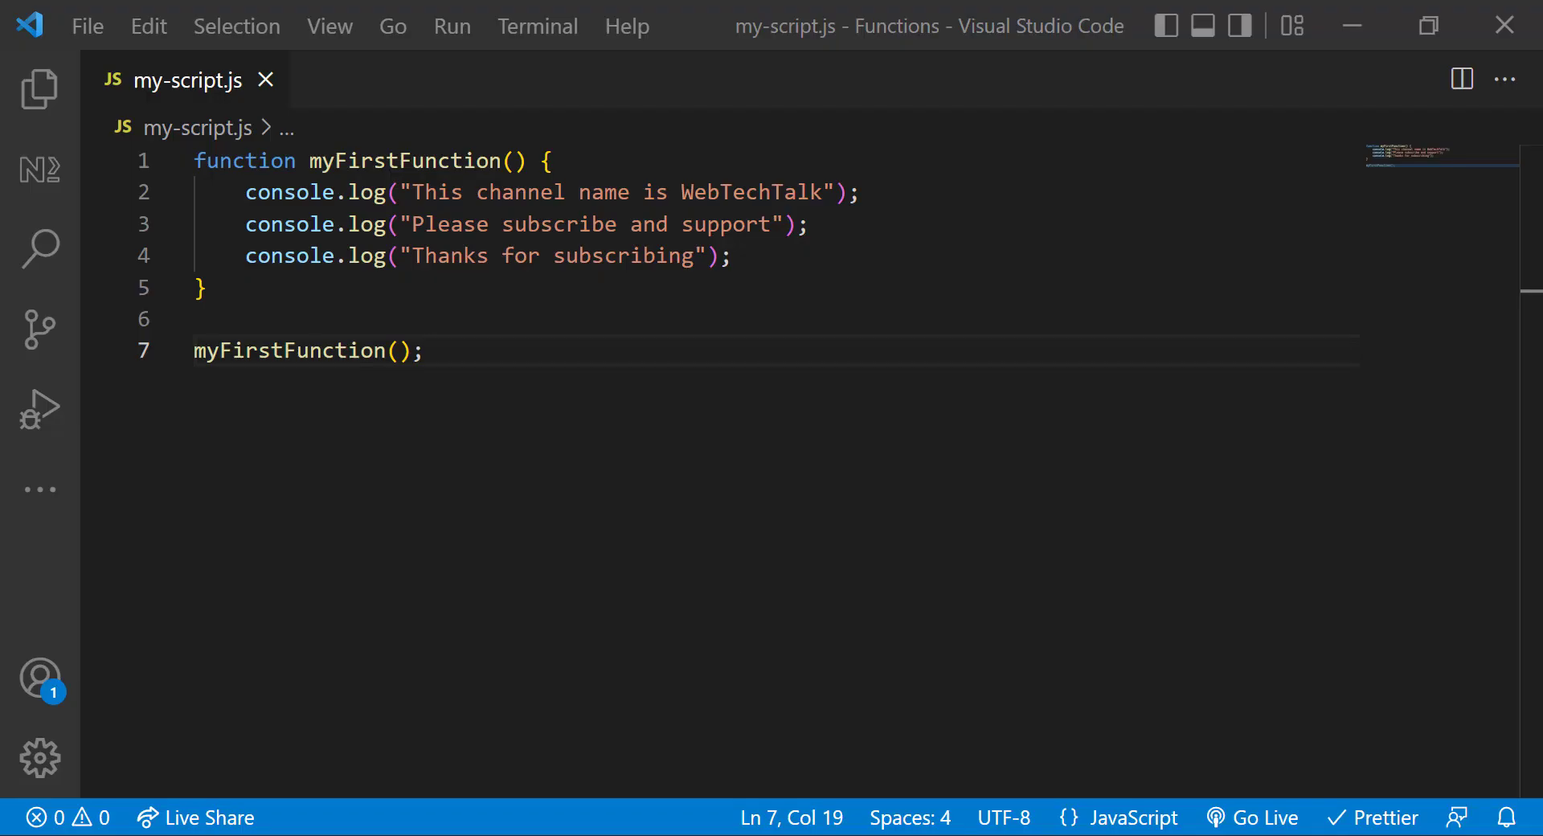
type("myFirstFunction();")
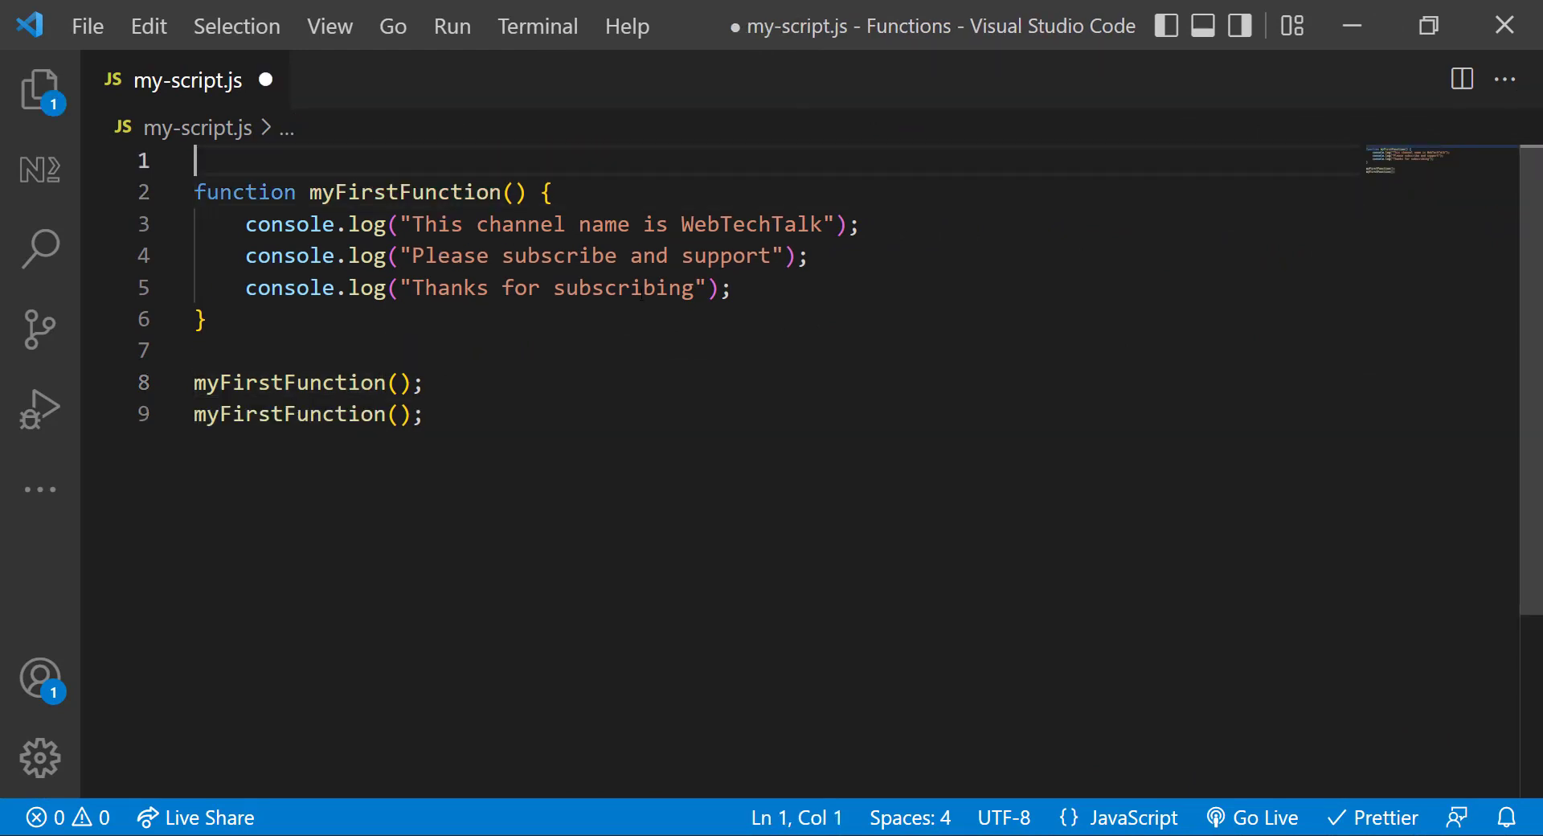
Add the comment // This is my first function and it prints 3 lines on line 1.
type("// This is my first function and it prints 3 lines")
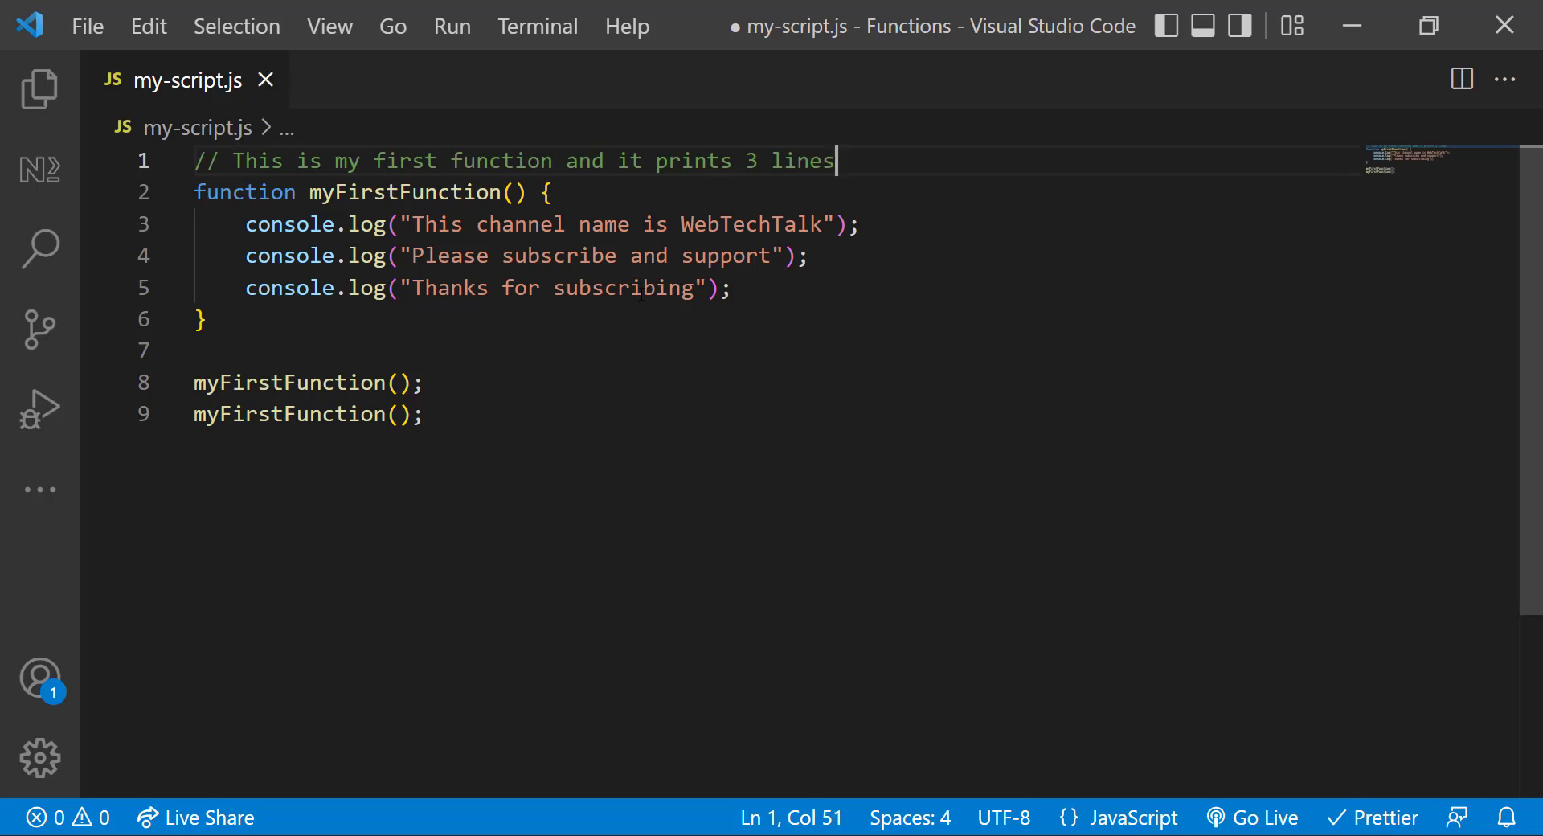
left_click(220, 160)
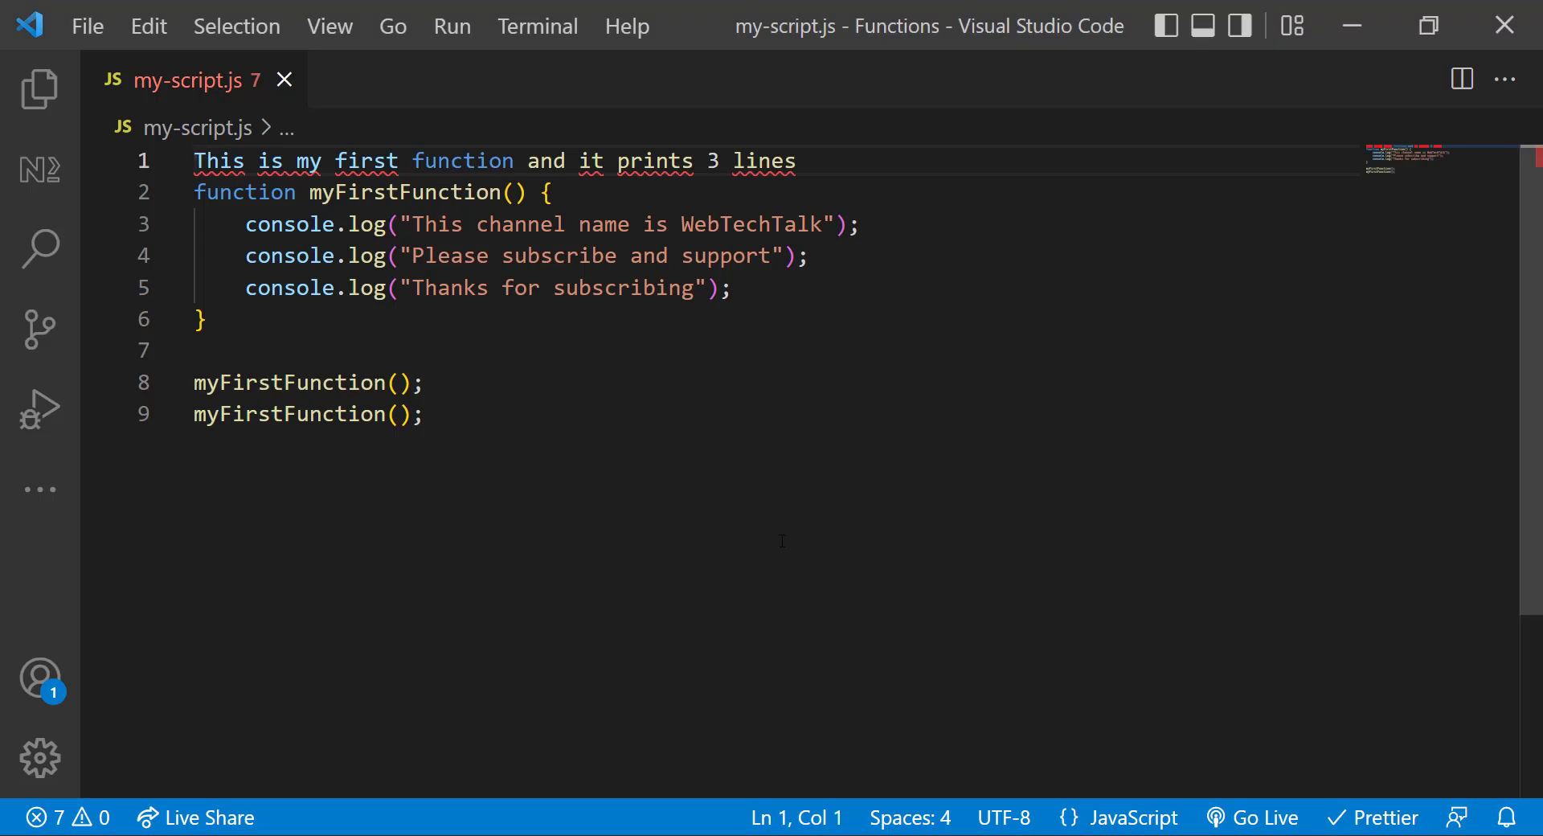
type("//")
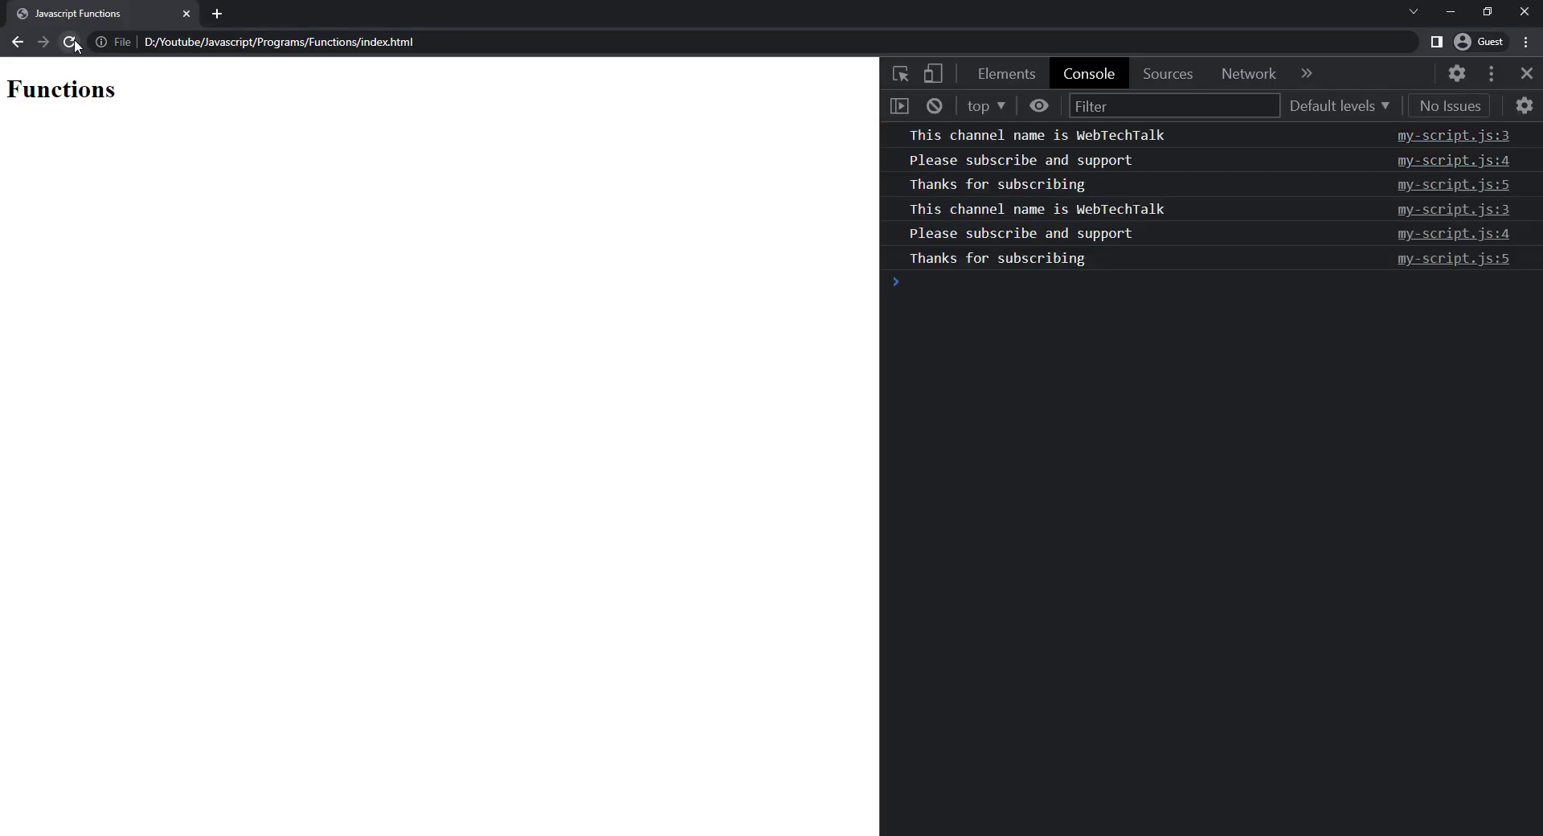
Reload the Functions page so the console prints the three messages twice.
left_click(69, 42)
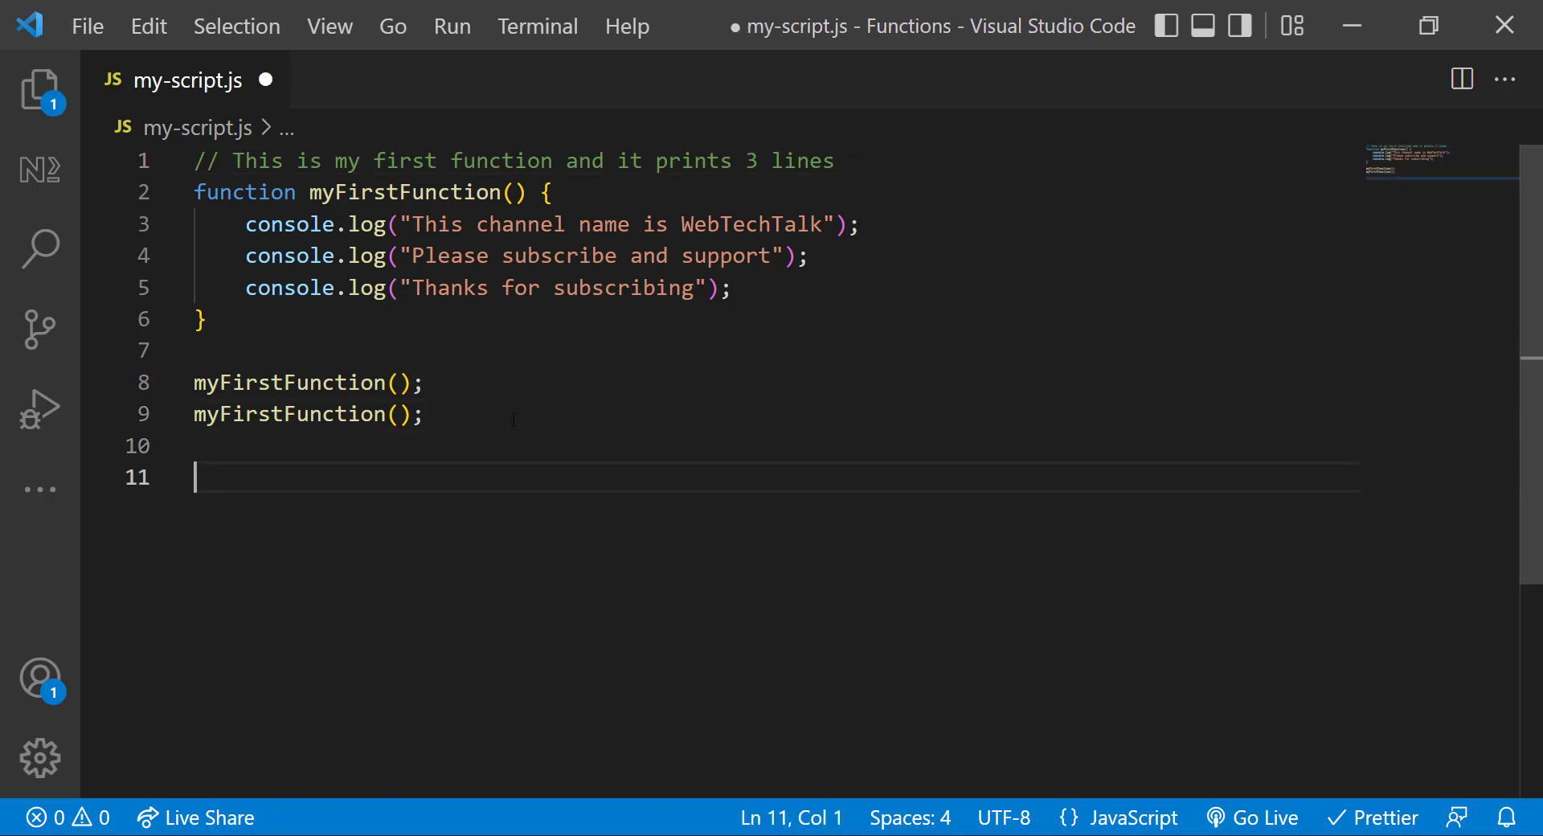
Enclose a myFirstFunction(); call in a /* ... */ block comment.
type("/*")
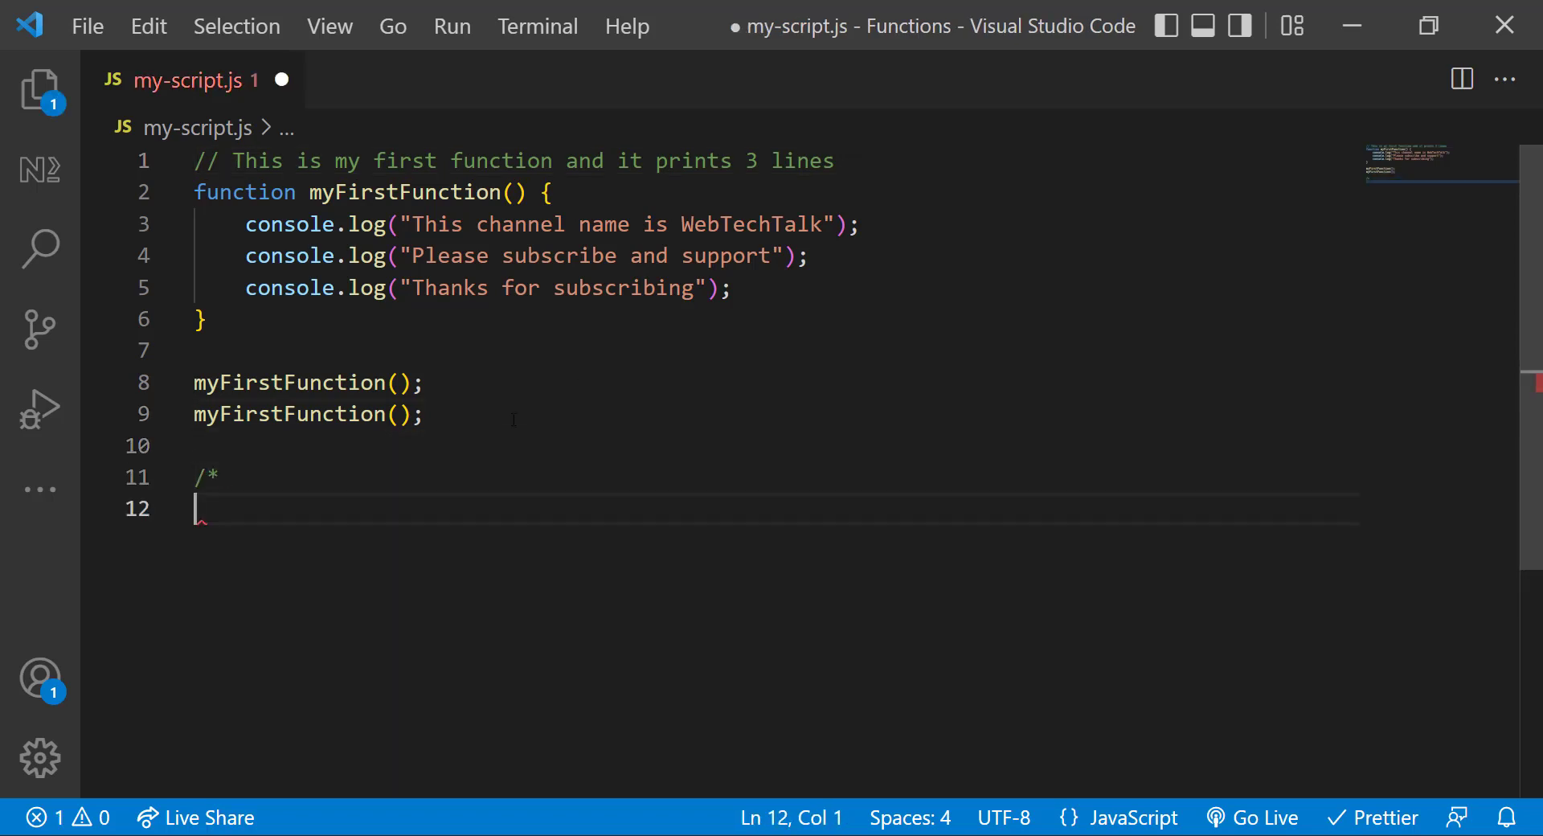
type("*/")
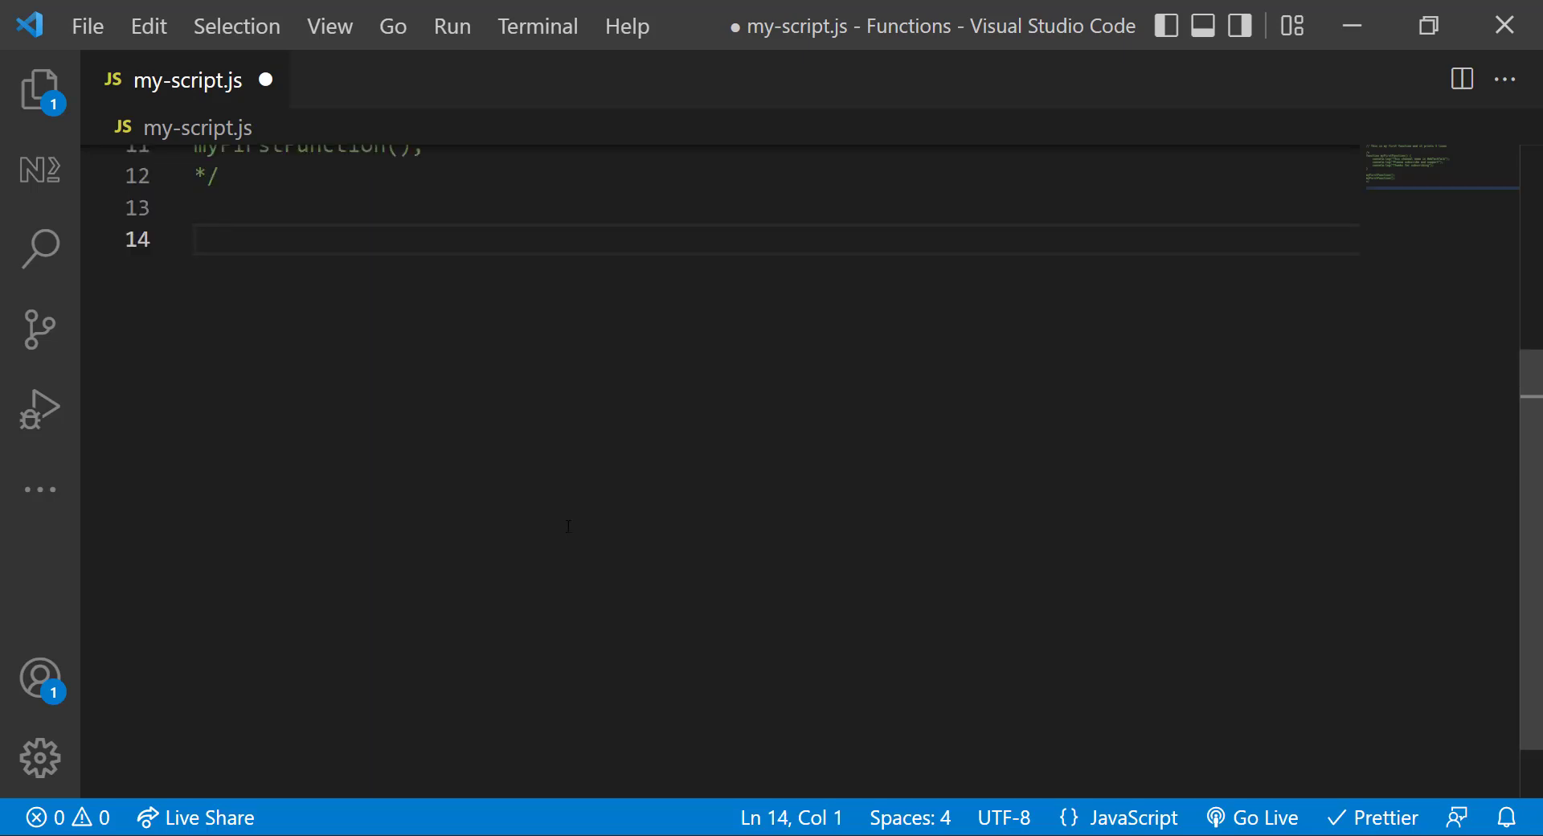
Write function greet() logging "Hello " and add a greet(); call below it.
type("f")
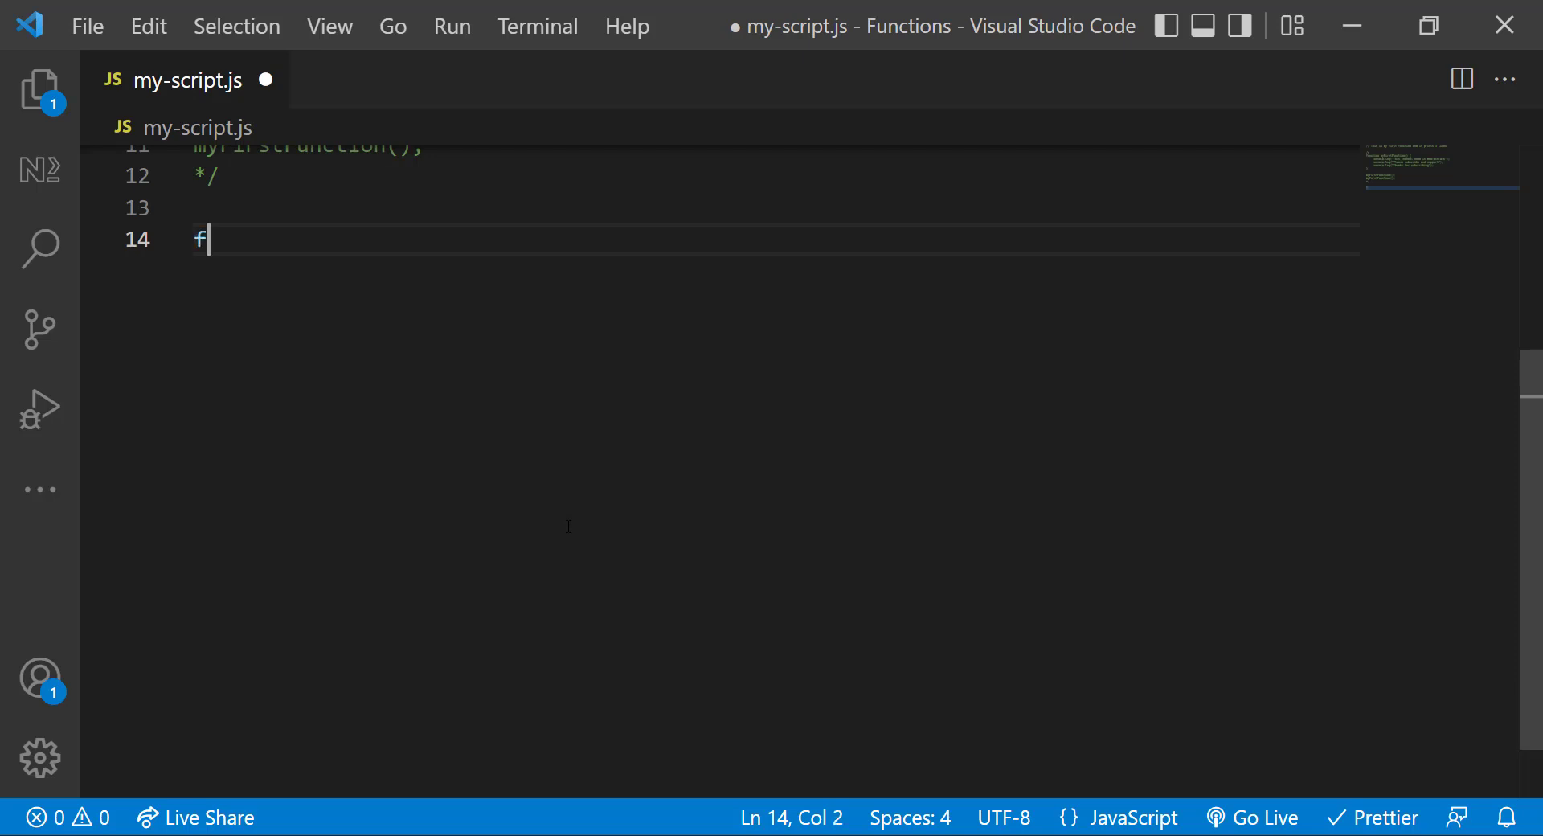
type("unction greet() {")
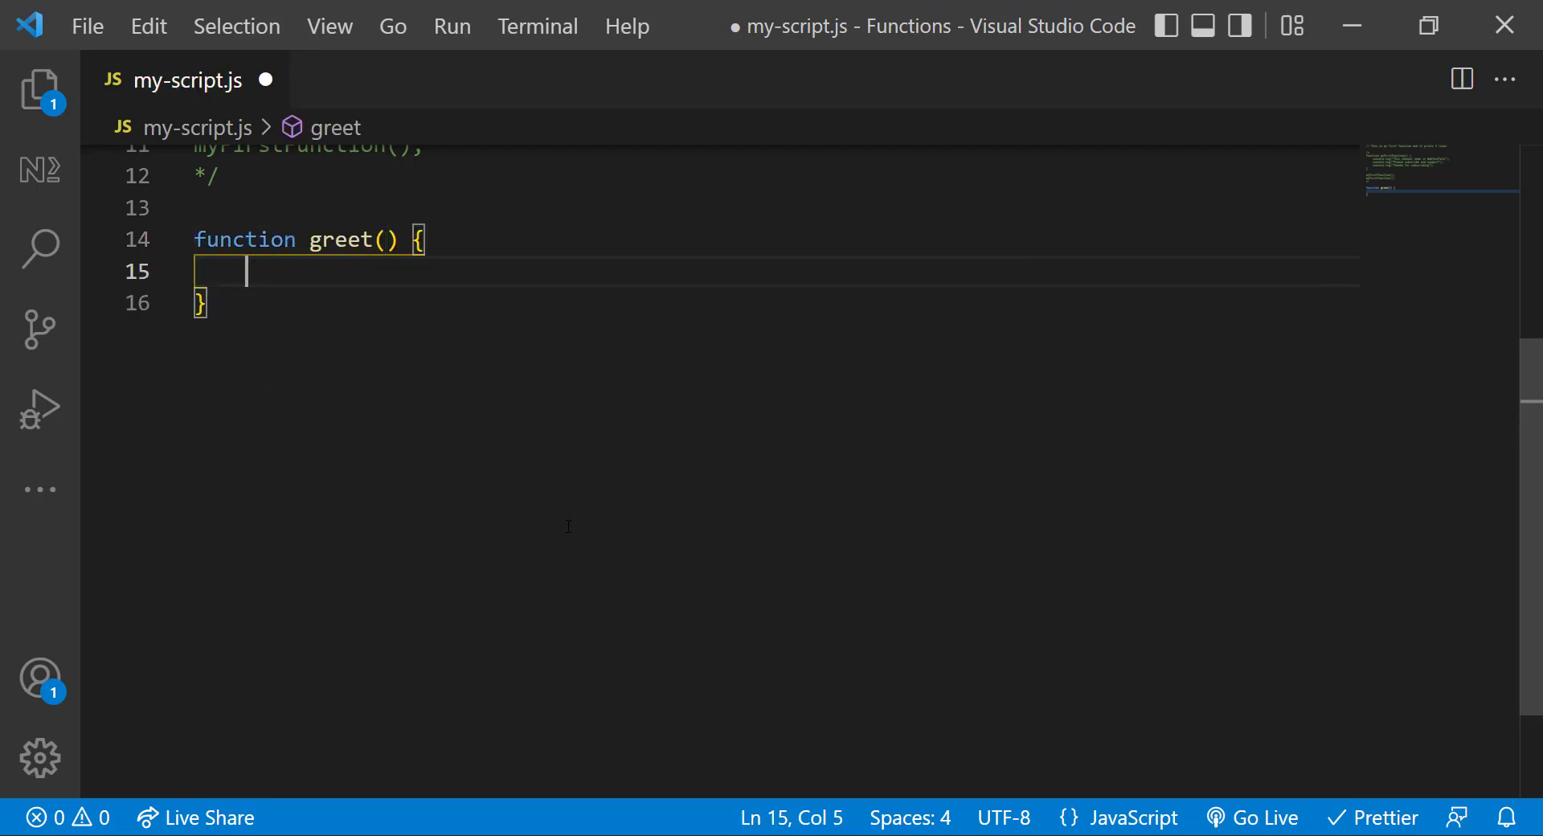
type("console.log(\"Hello \"")
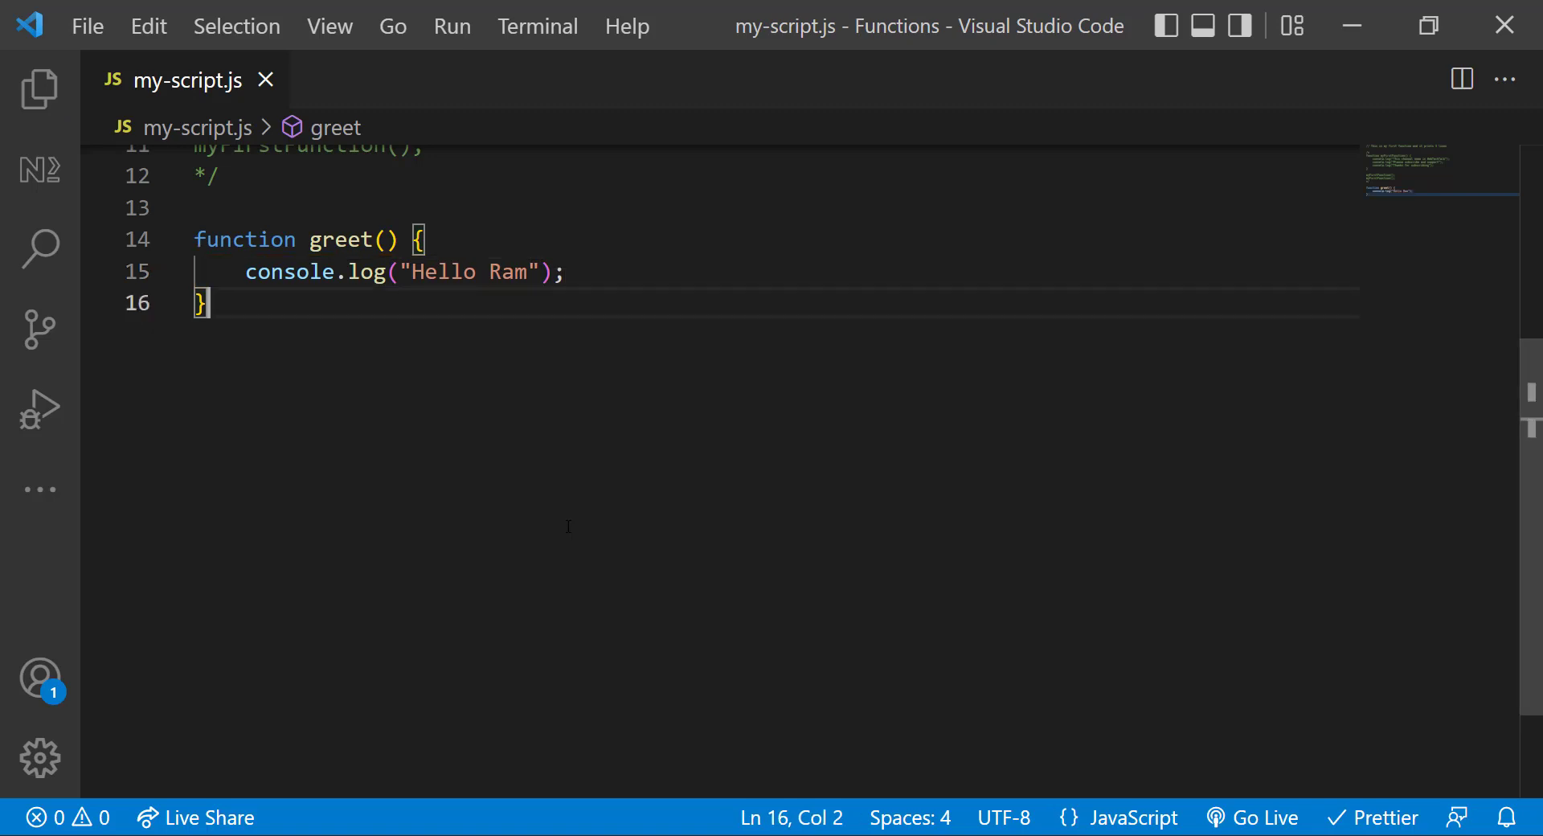
type("greet();")
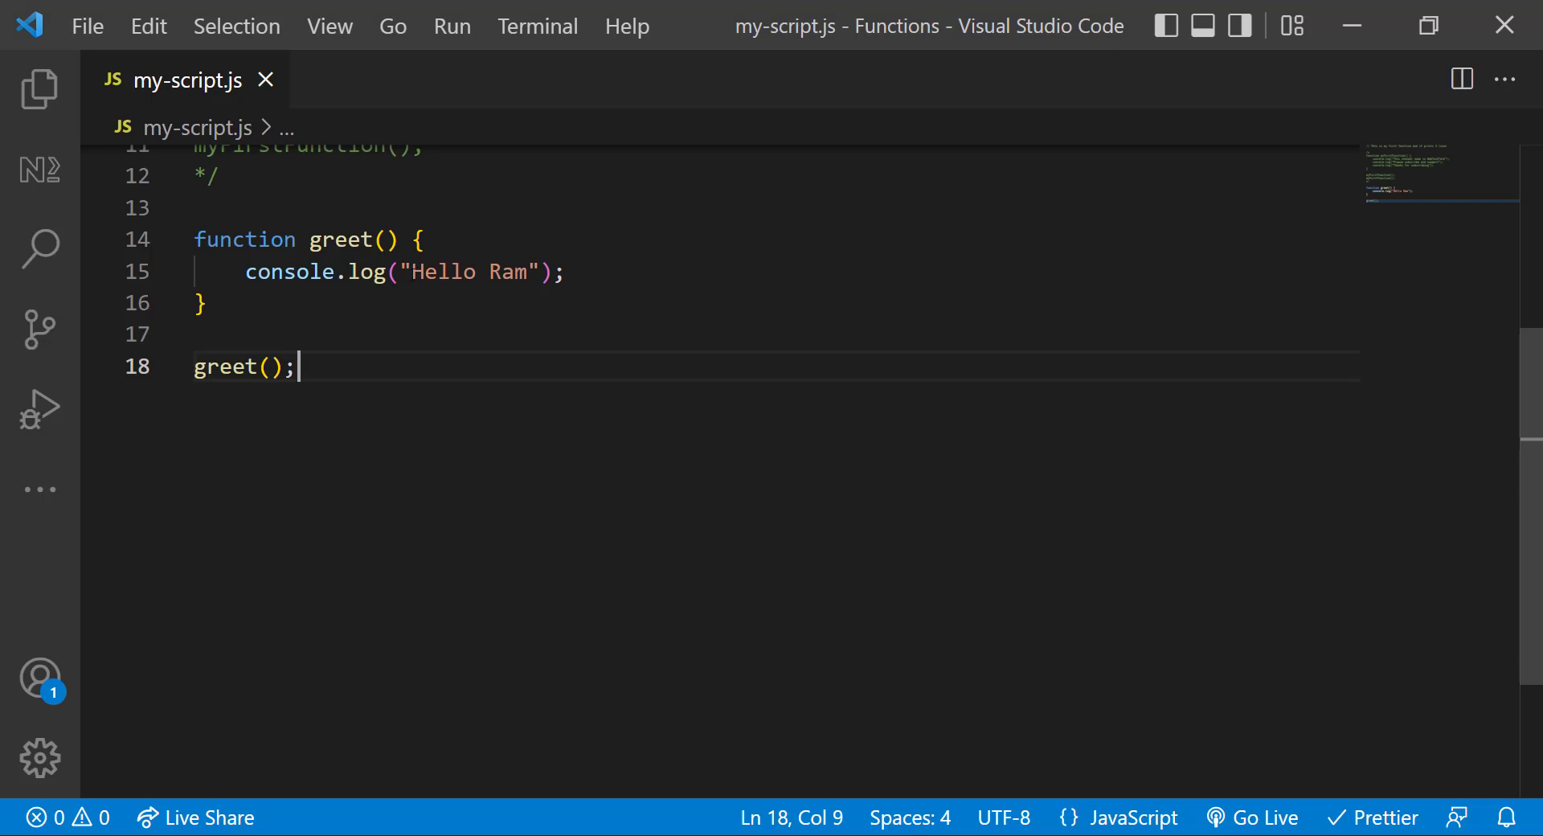
Give greet a name parameter, log "Hello " + name, call greet("friends"), then comment it all out.
type("name")
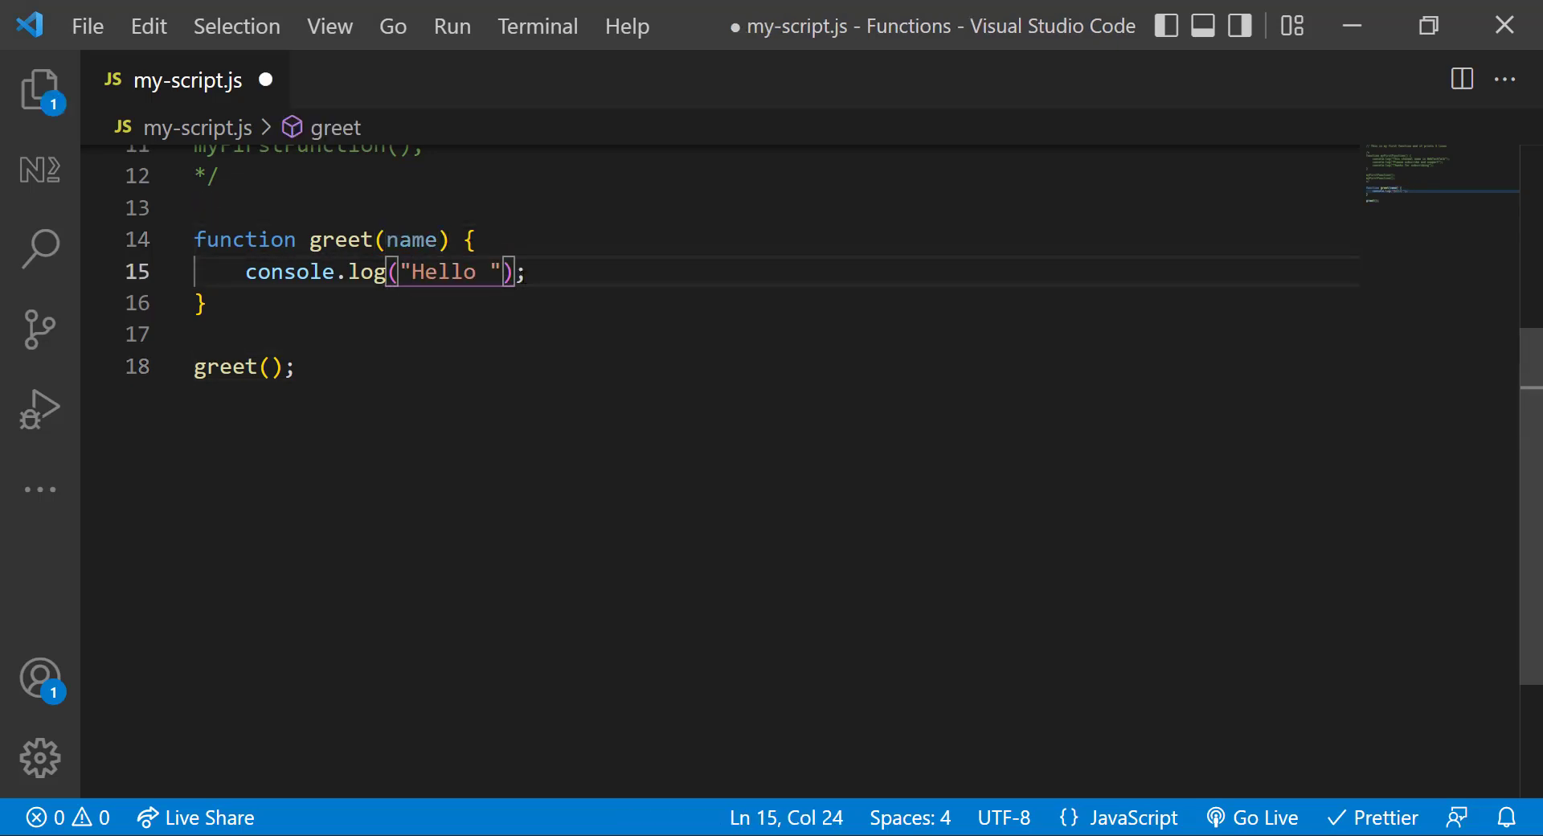
type("+ name")
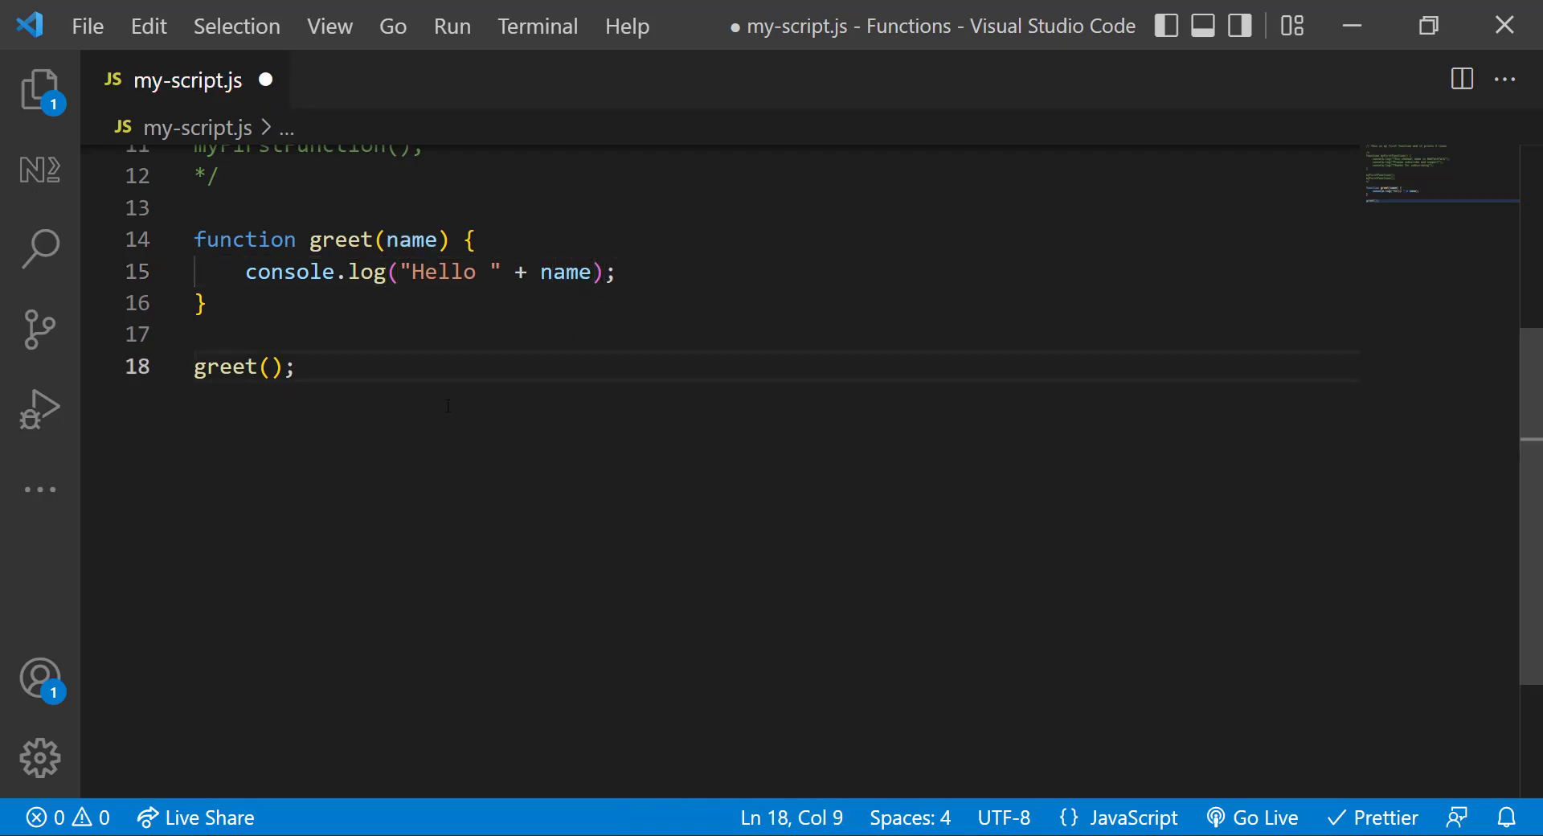
type("\"friend\"")
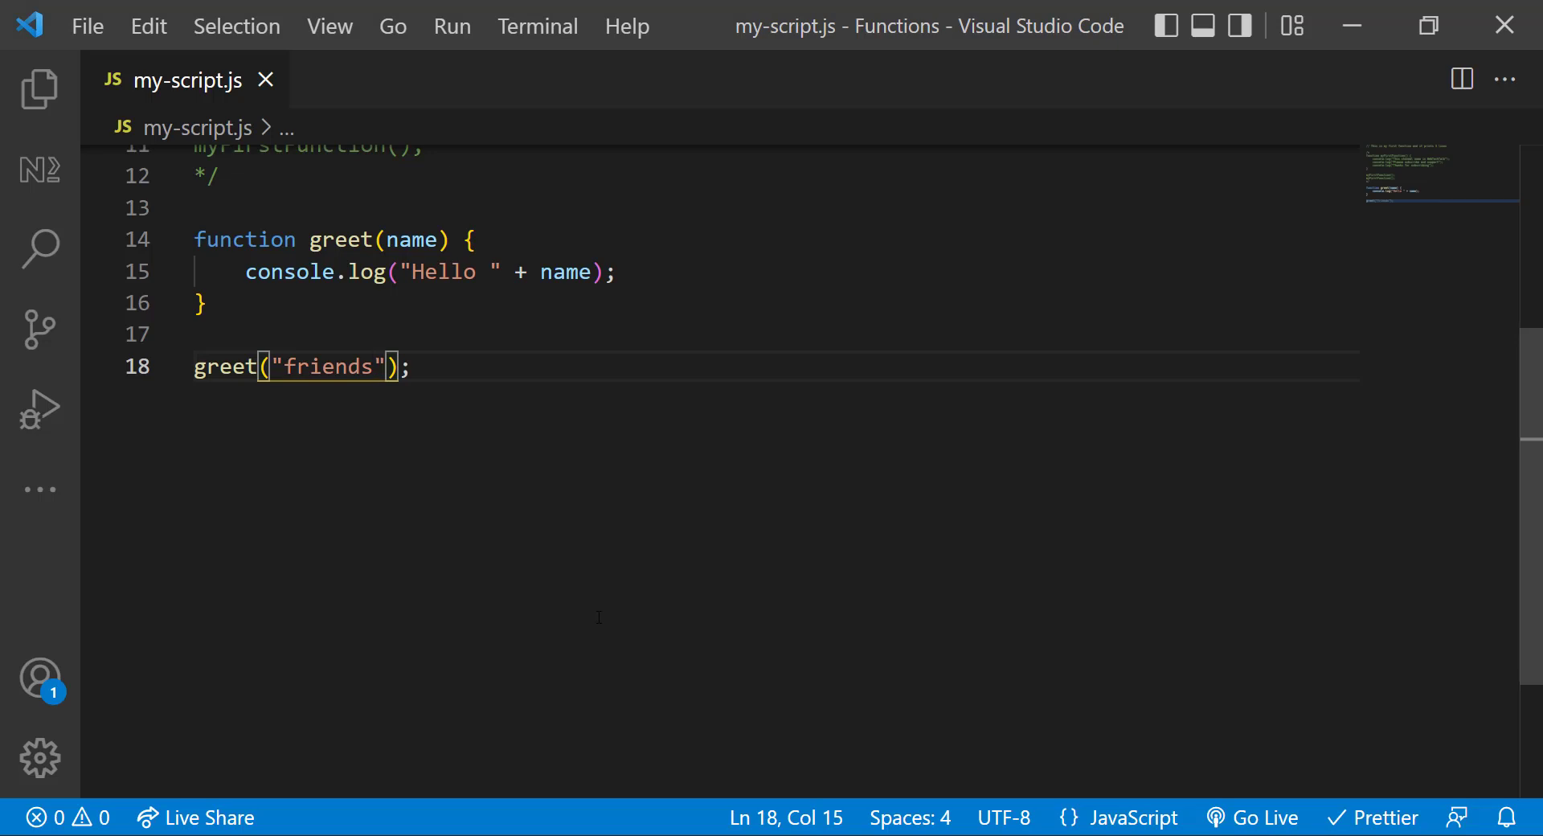
left_click(411, 367)
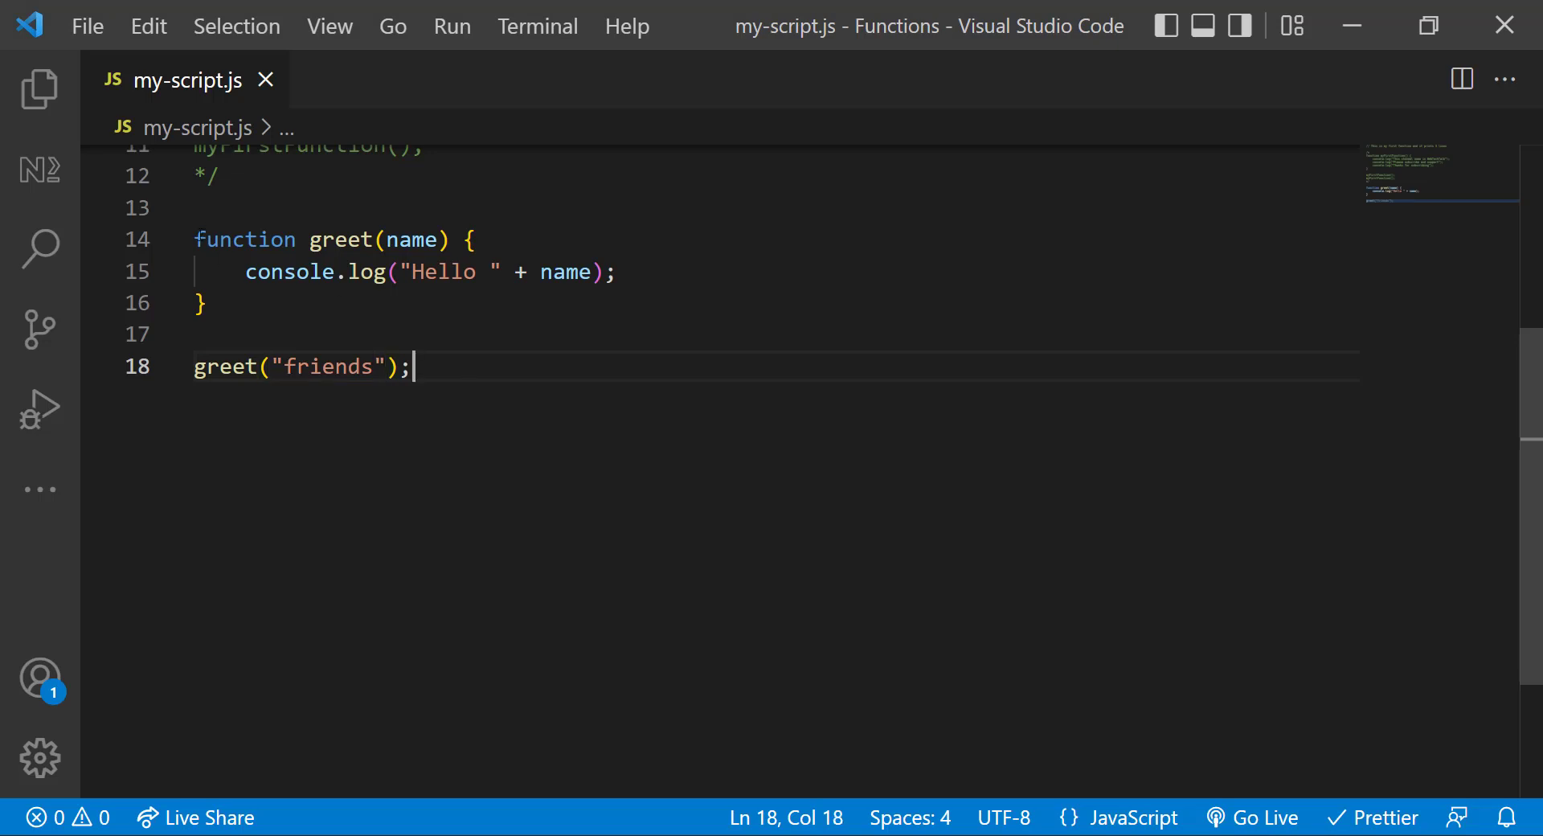
key("ctrl+/")
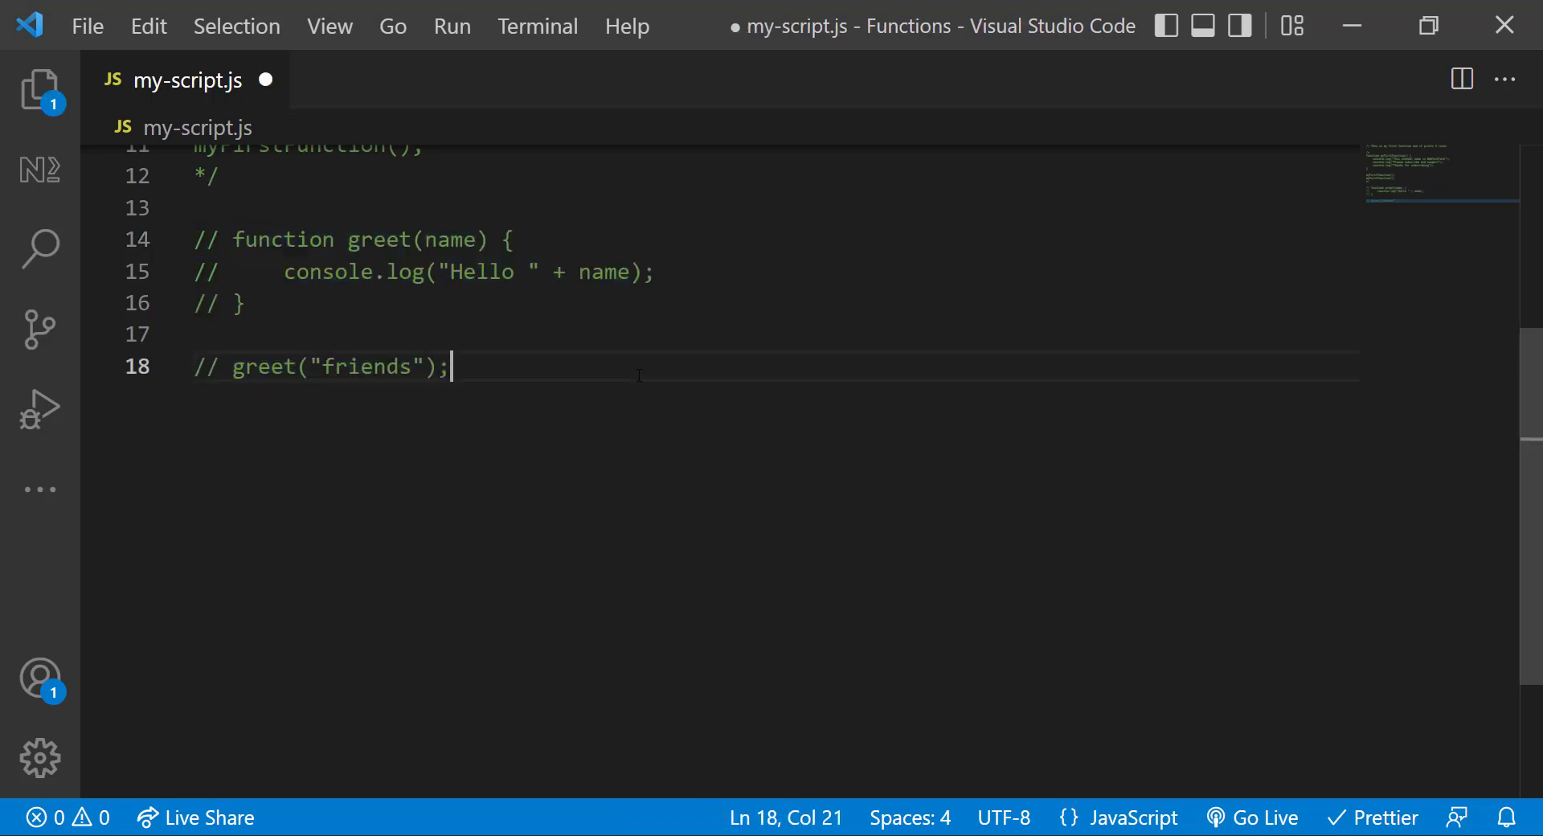
Write function add(num1, num2) logging num1 + num2 and call add(3, 6);.
type("function add(")
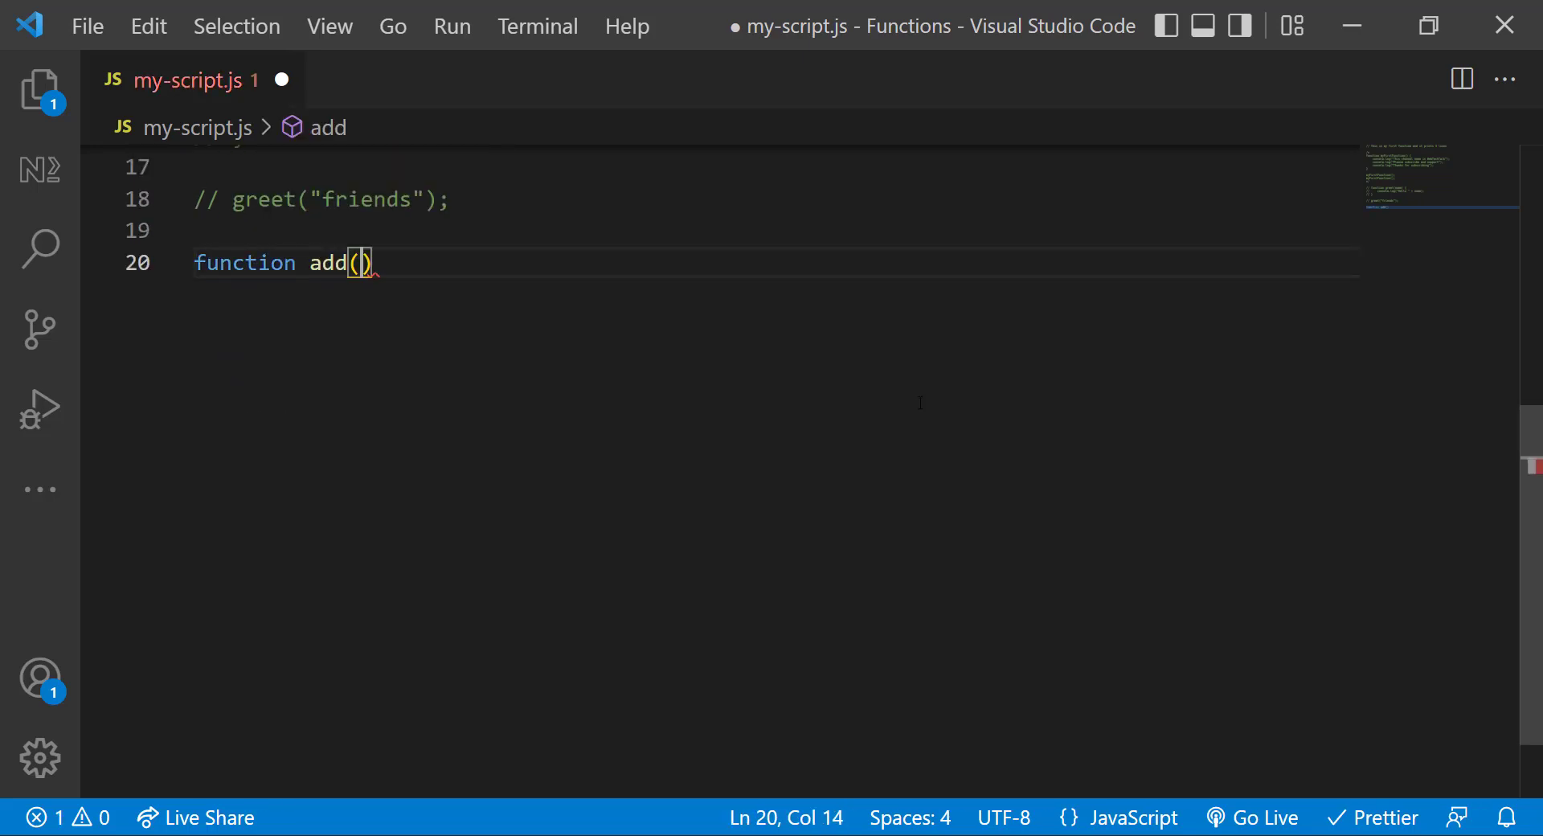
type("num1, num")
type("console.log(")
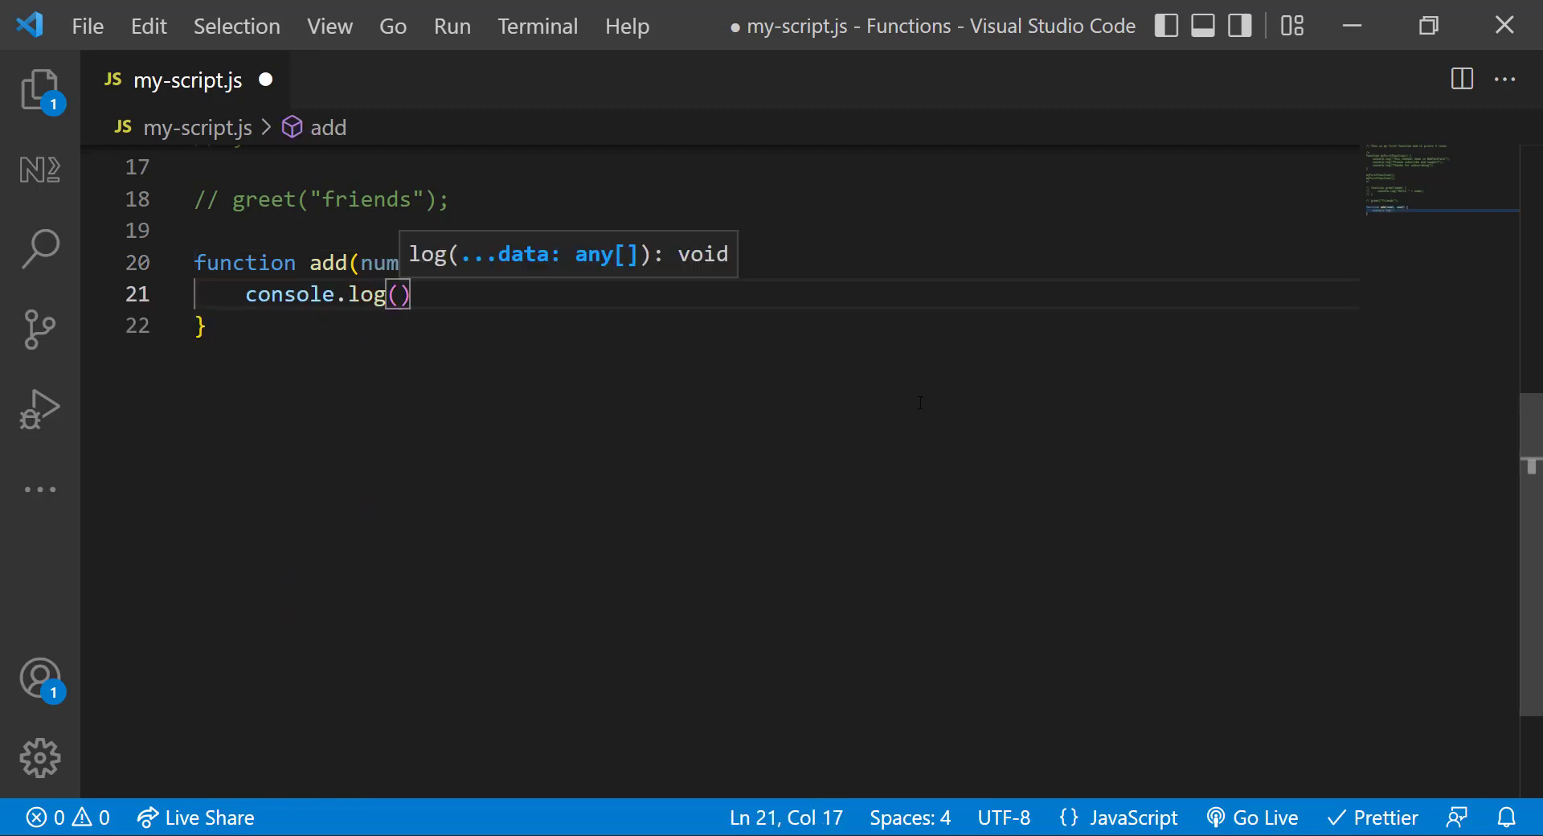
type("num1 + num2")
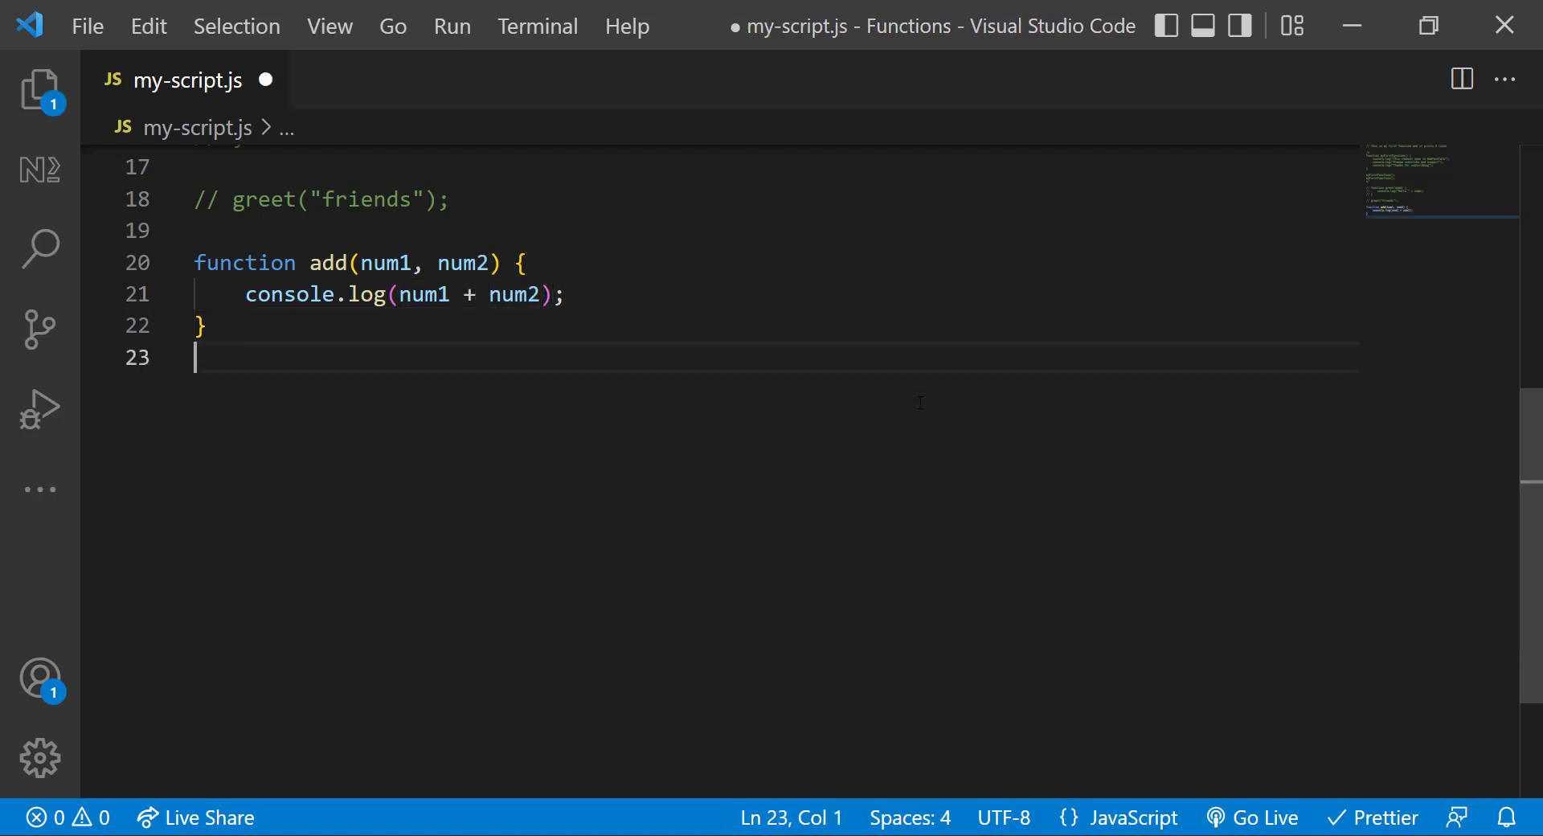
type("add(3")
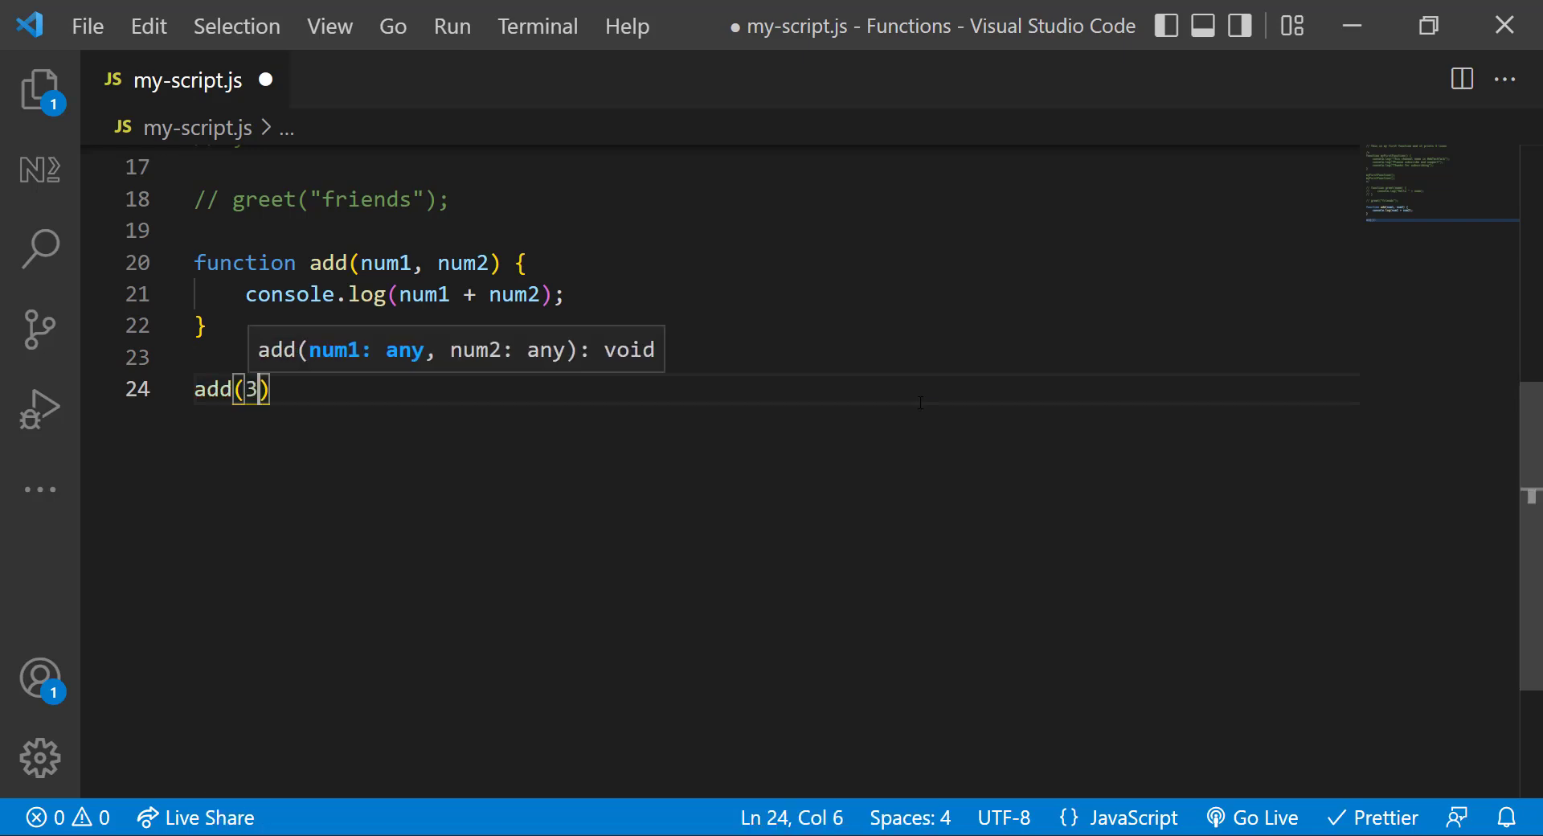
type(", 6);")
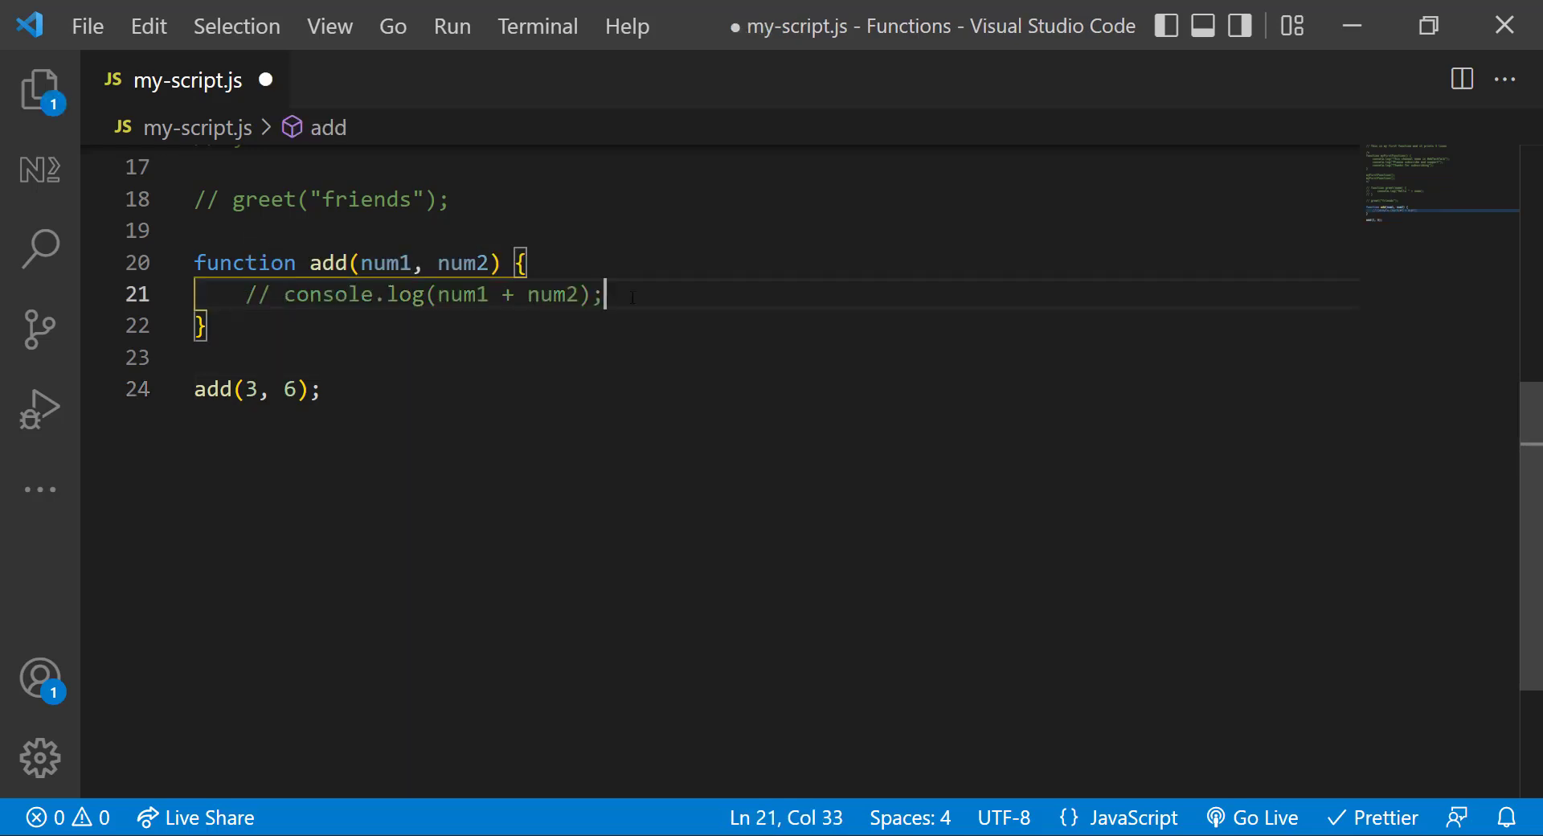
Make add return num1 + num2; and begin storing the add(3, 6) result in a var.
type("return num1")
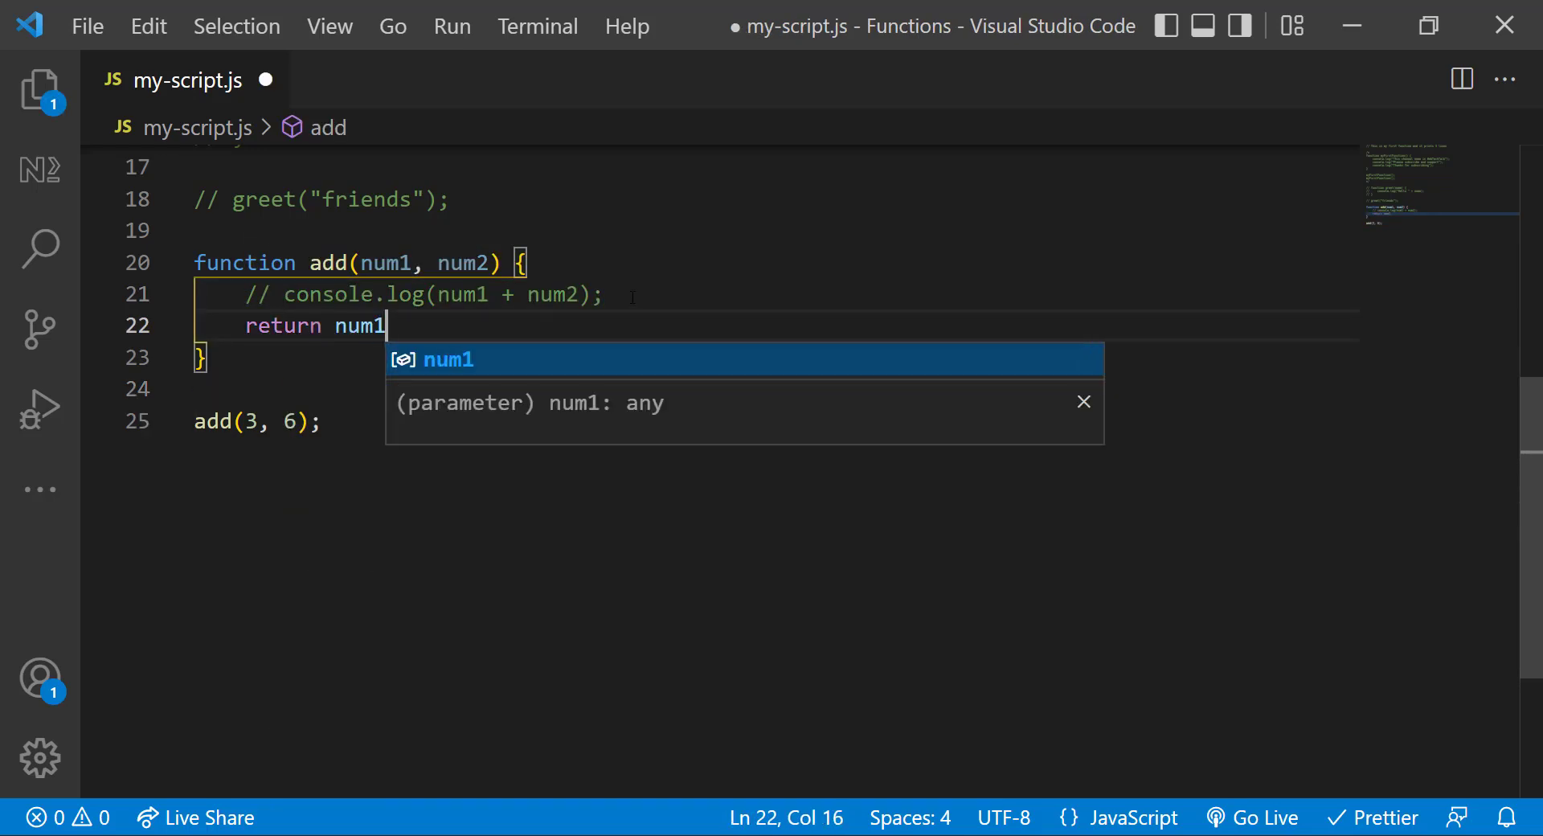
type("+ num2")
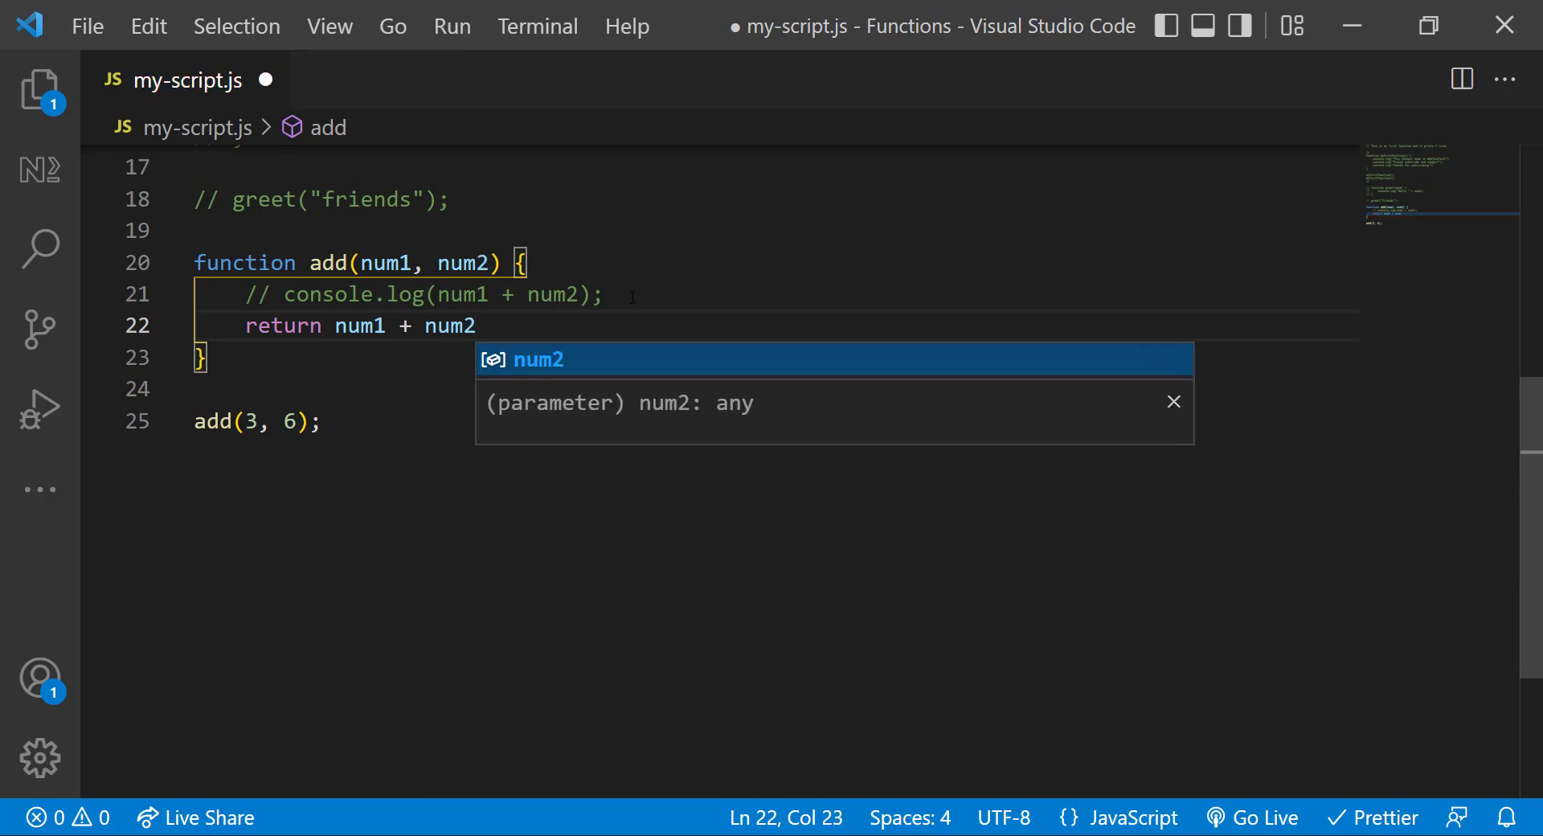
type(";")
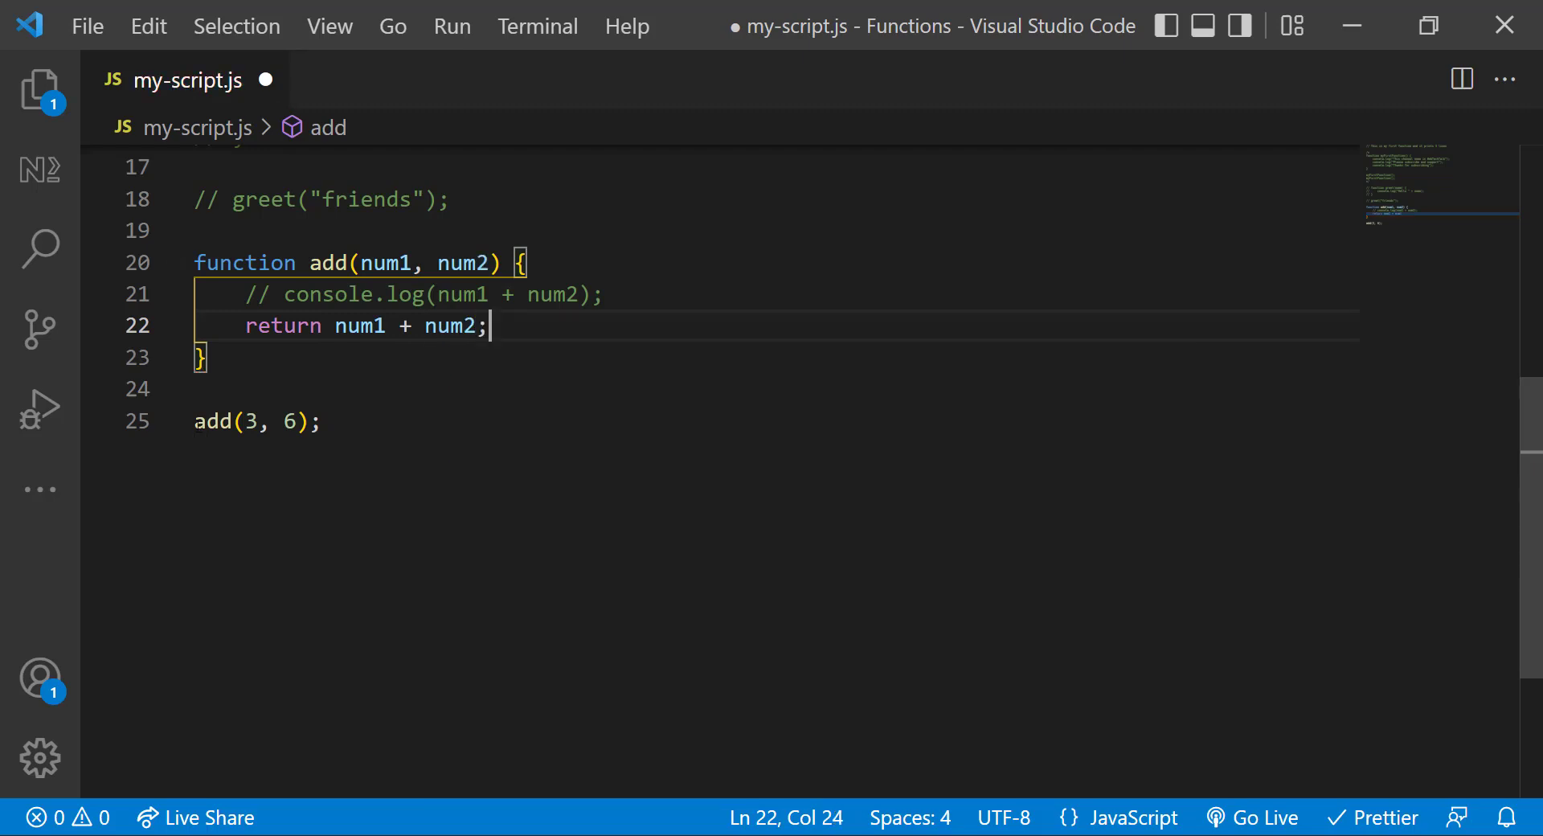
type("var re")
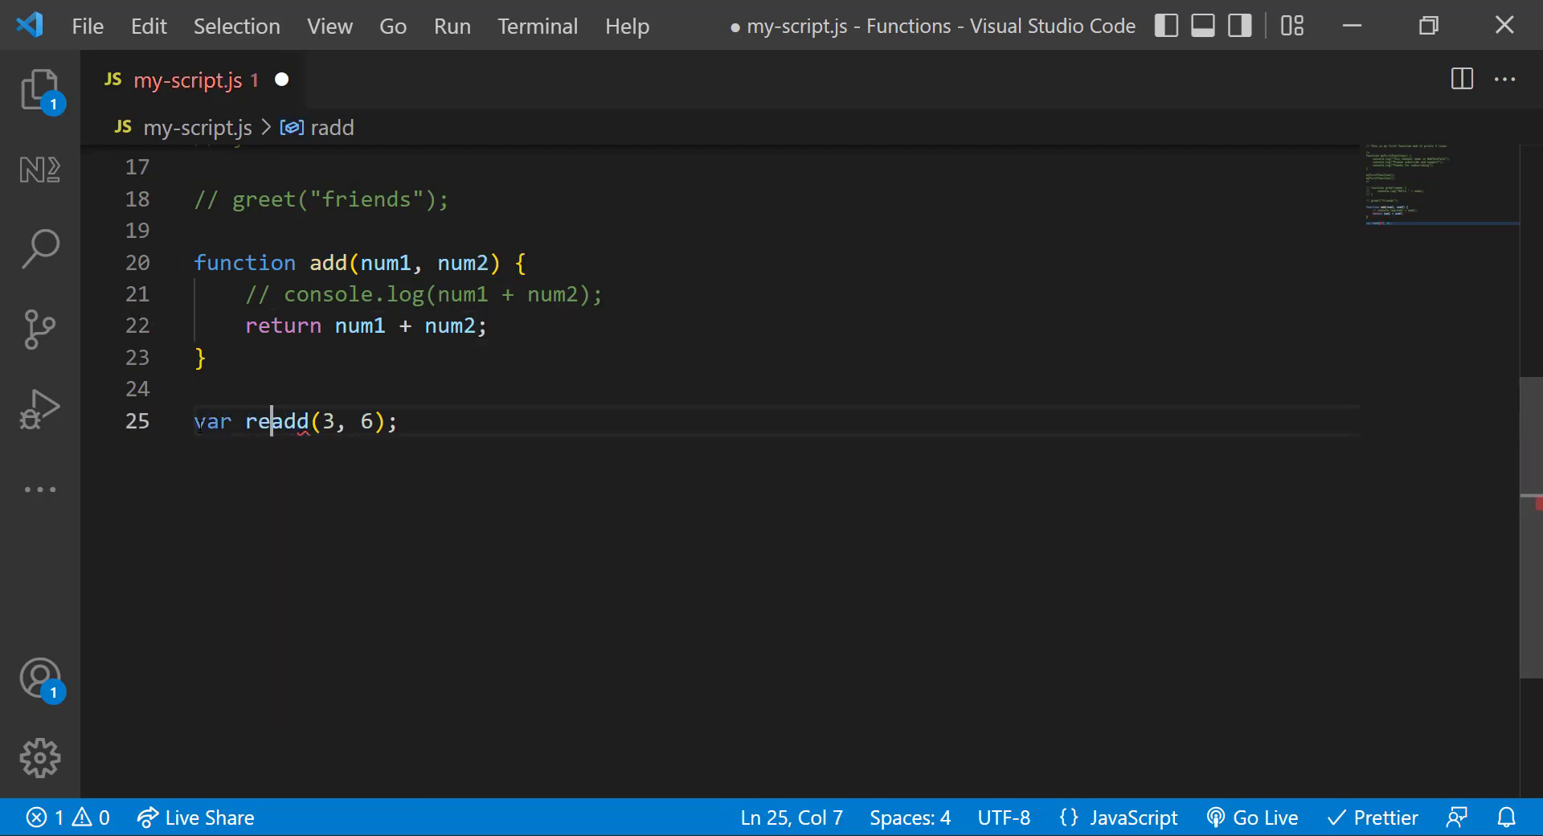
type("c")
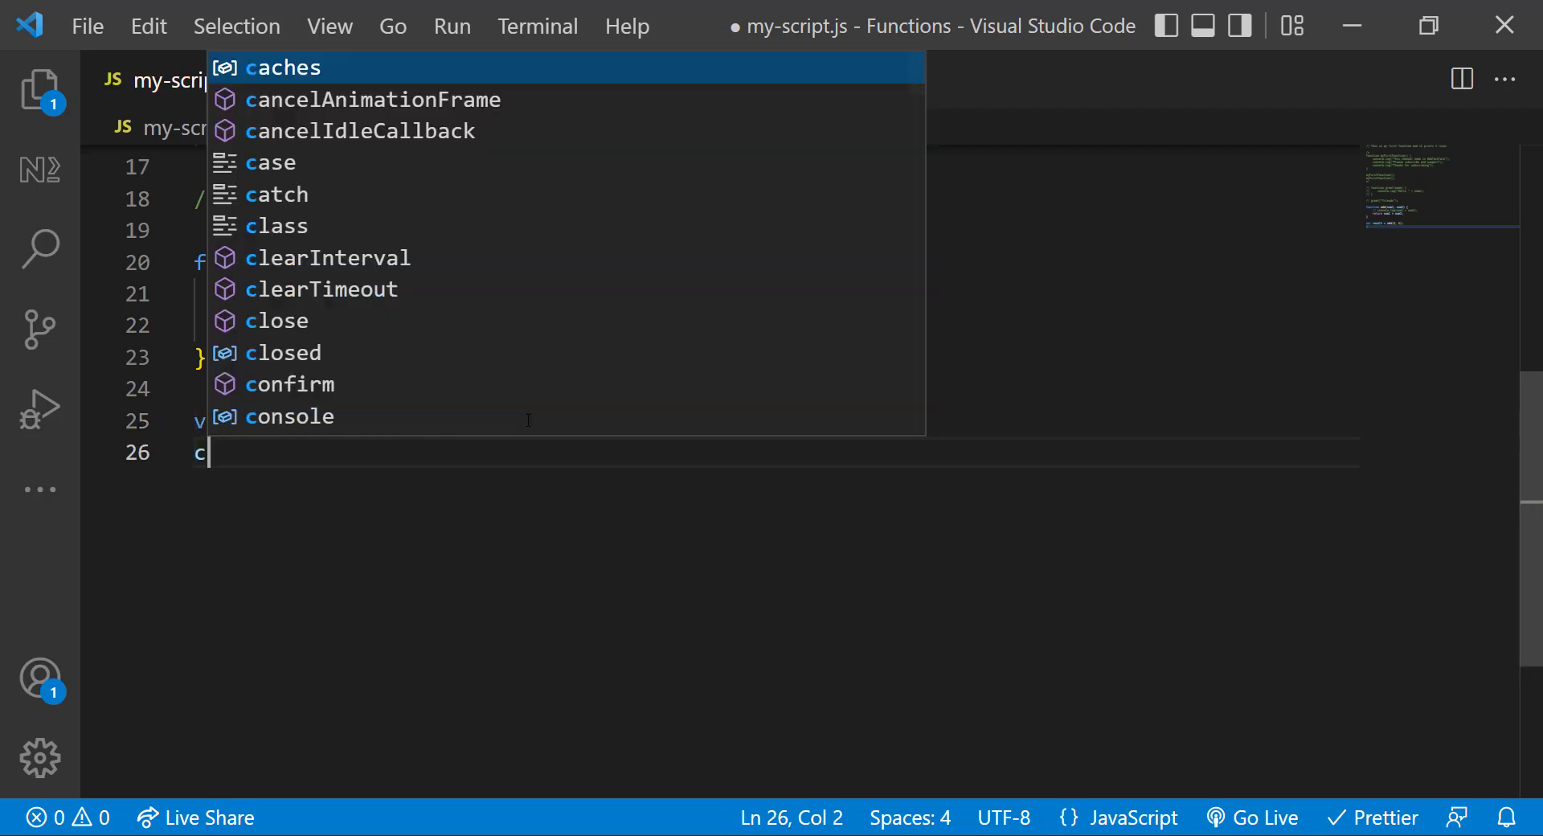